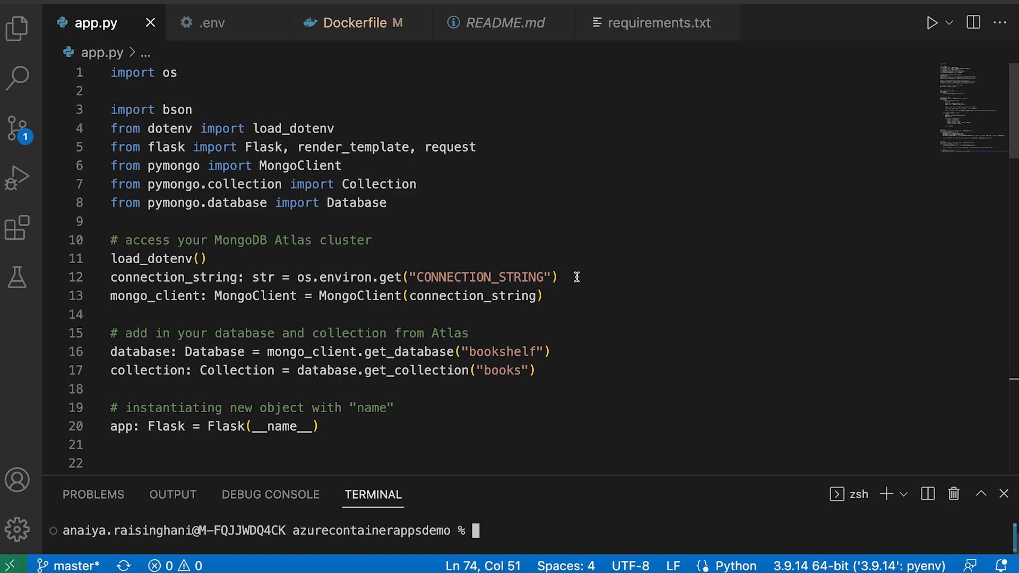
Browse the bookshelf.books collection in Atlas and scroll through its four book documents
scroll(down, 3)
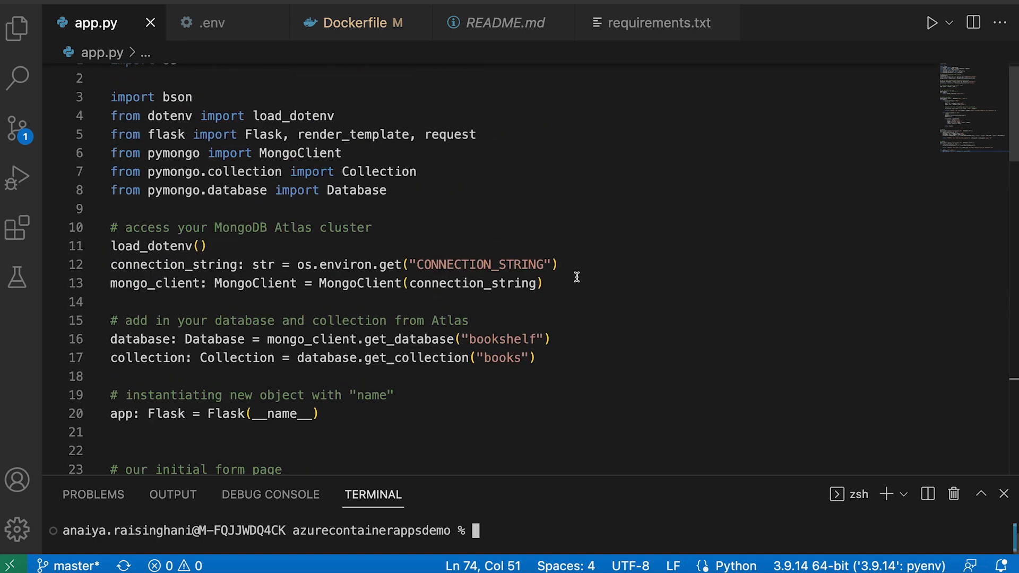
scroll(up, 3)
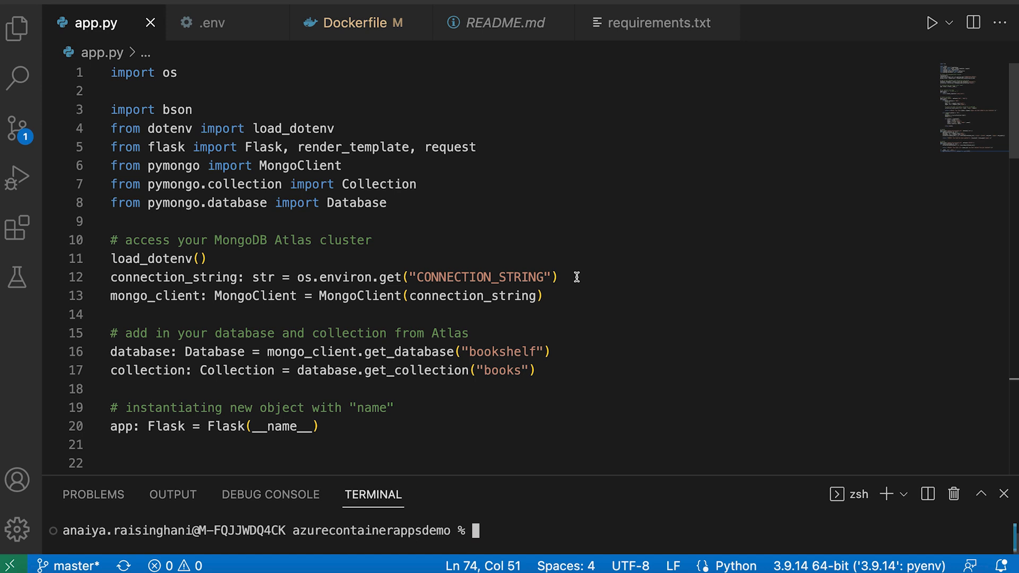
mouse_move(479, 264)
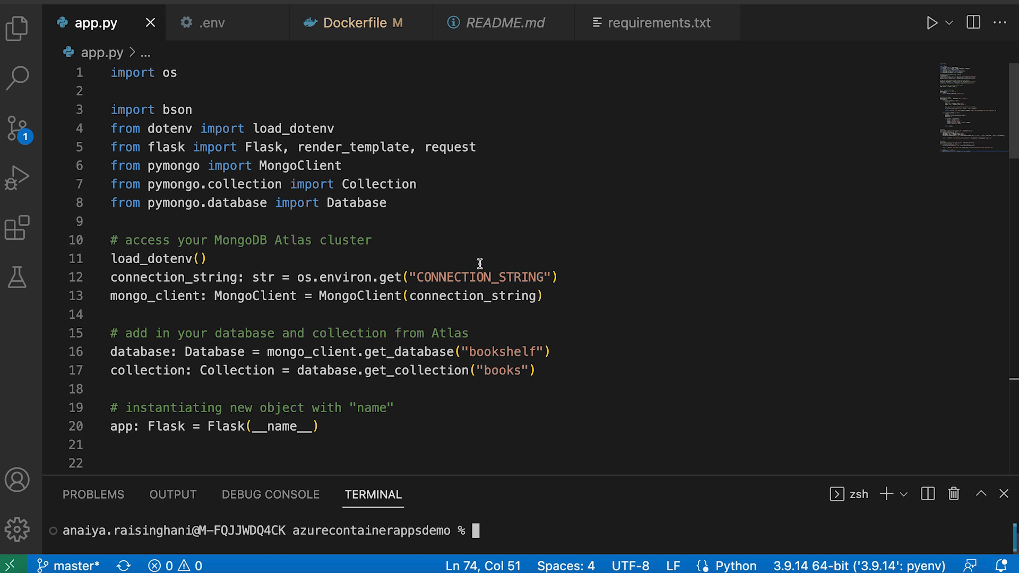
scroll(down, 3)
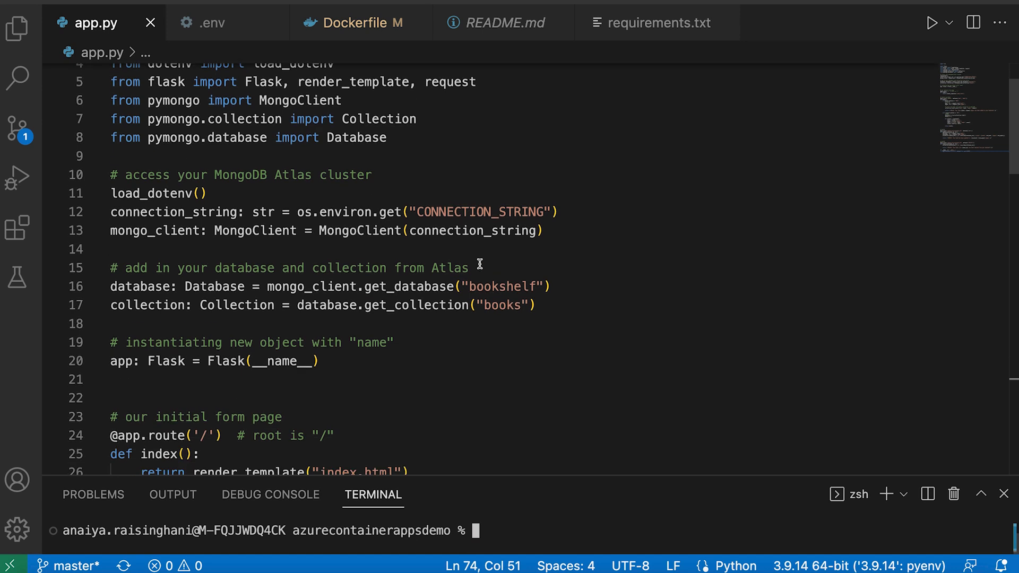
scroll(down, 3)
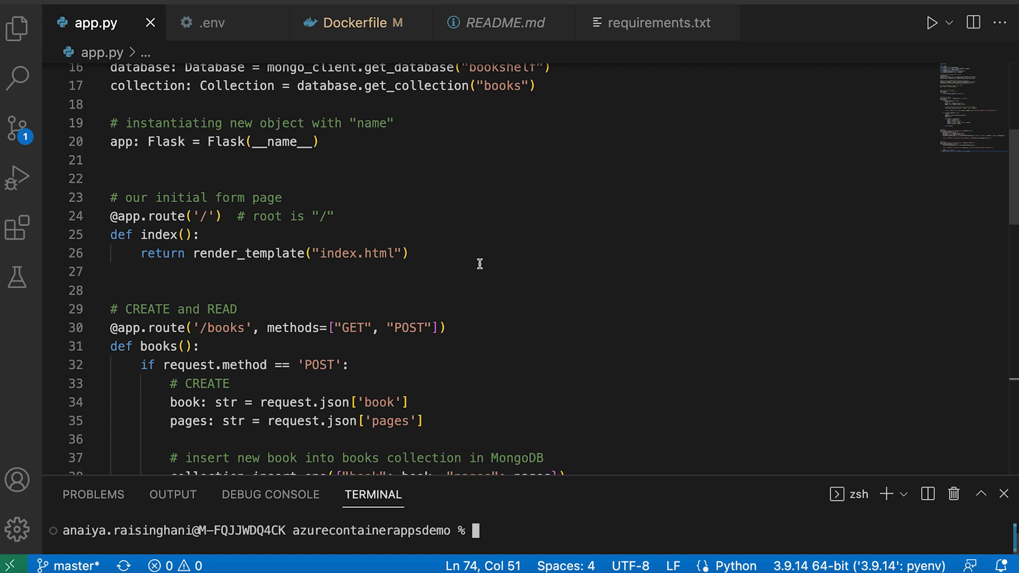
scroll(down, 3)
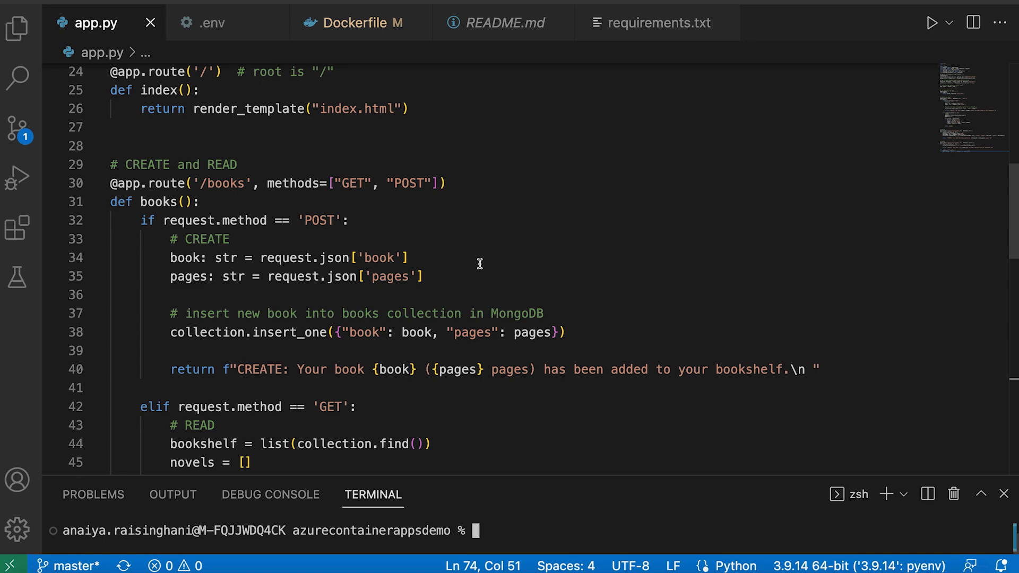
scroll(up, 3)
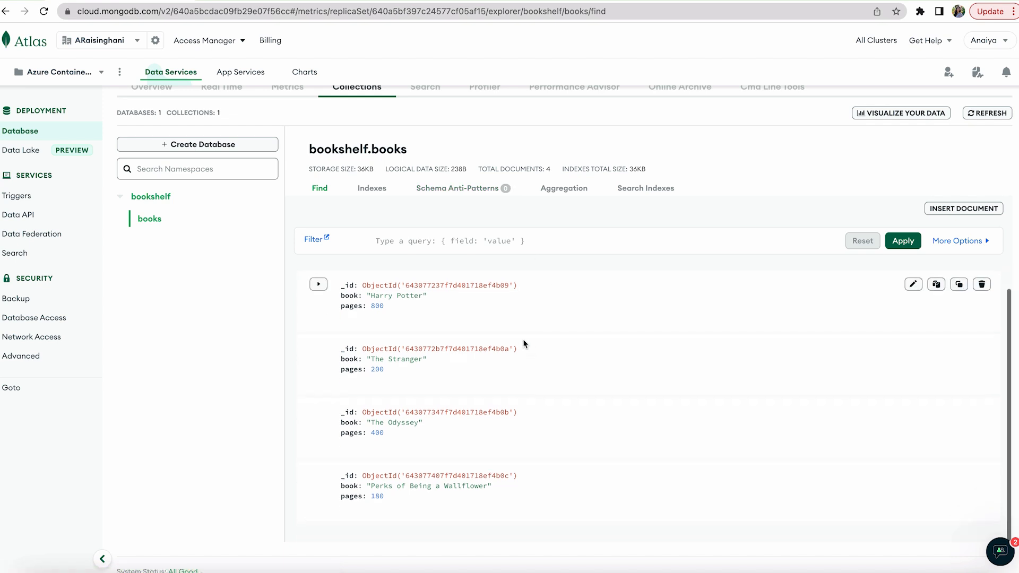
click(902, 241)
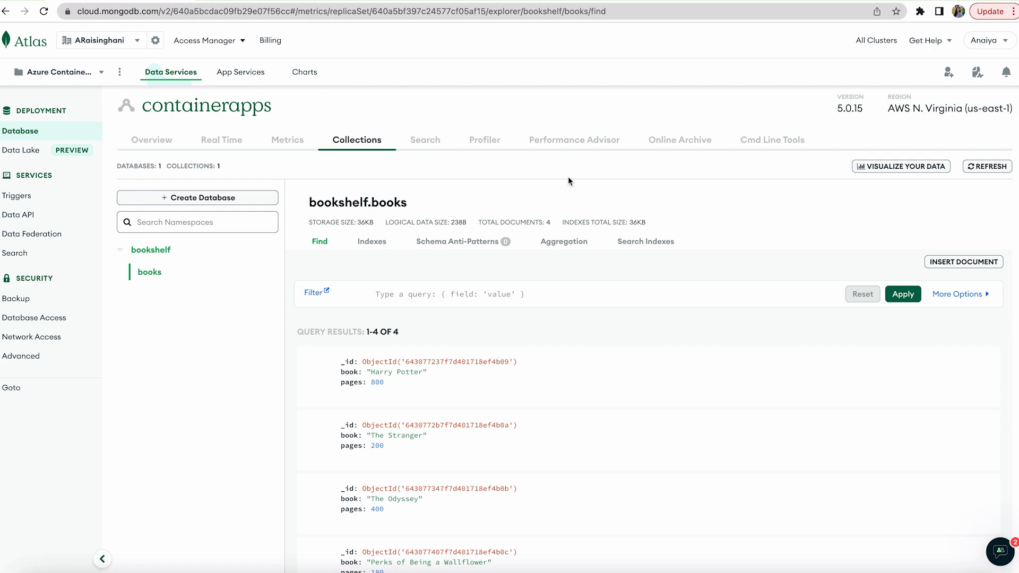
scroll(down, 3)
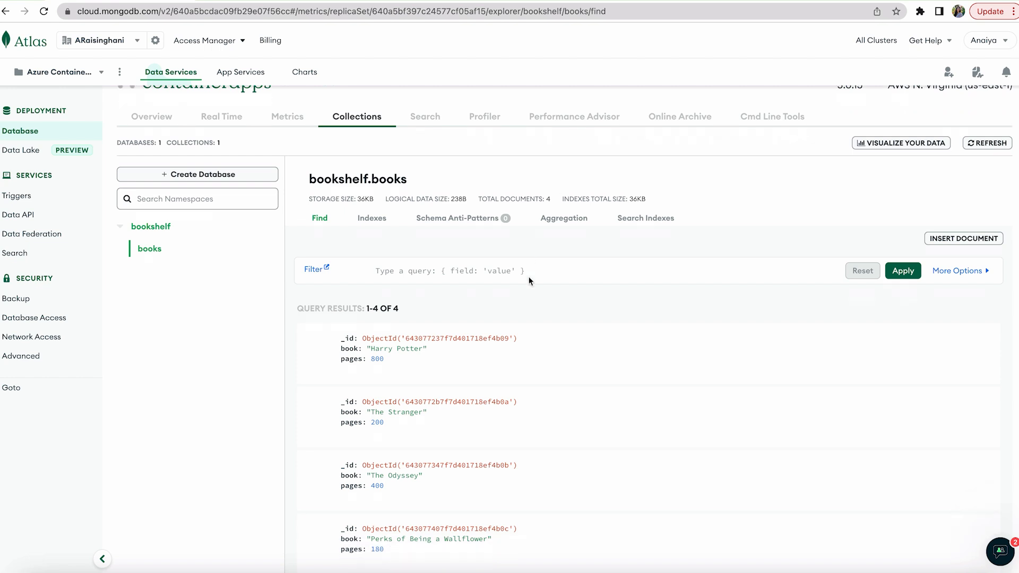
scroll(down, 3)
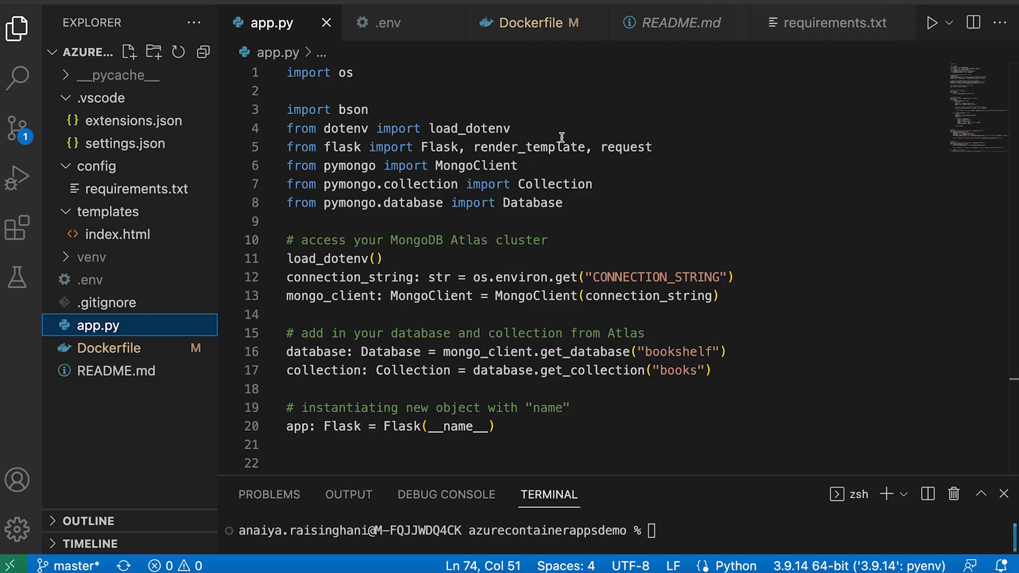
mouse_move(156, 351)
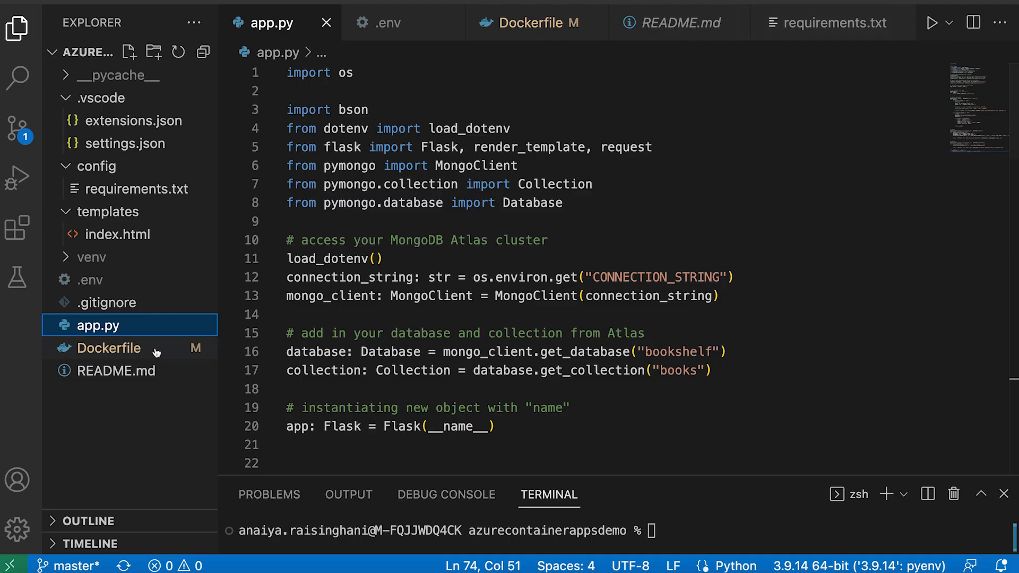
Open the Dockerfile with its Python 3.9 slim image, requirements install and Flask run steps
click(109, 349)
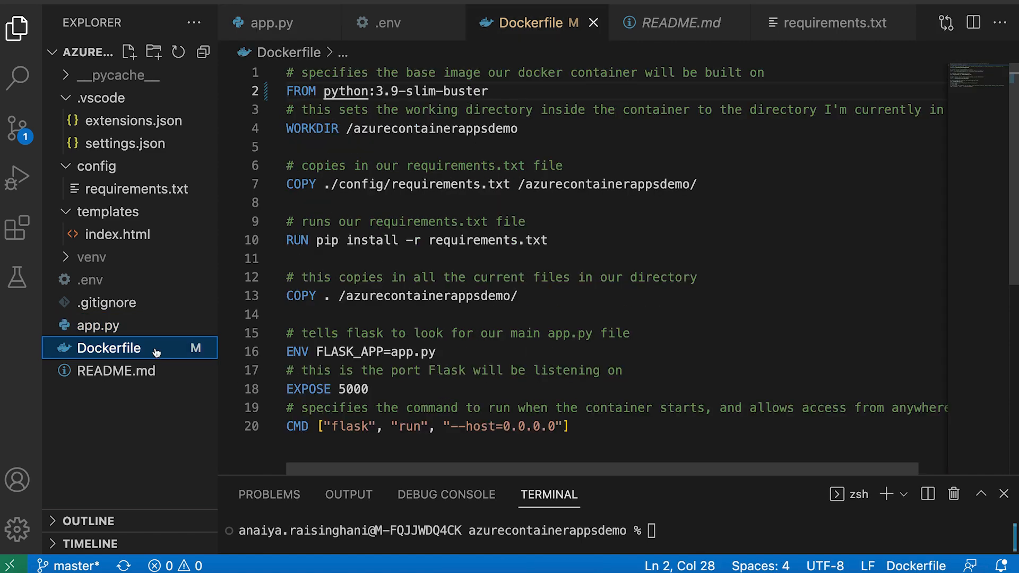
mouse_move(423, 223)
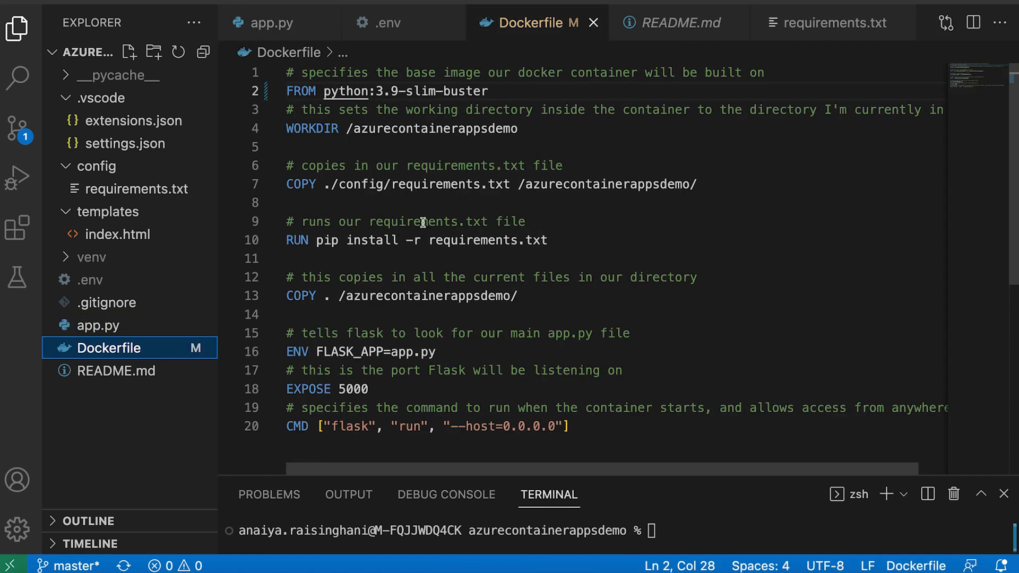
mouse_move(683, 113)
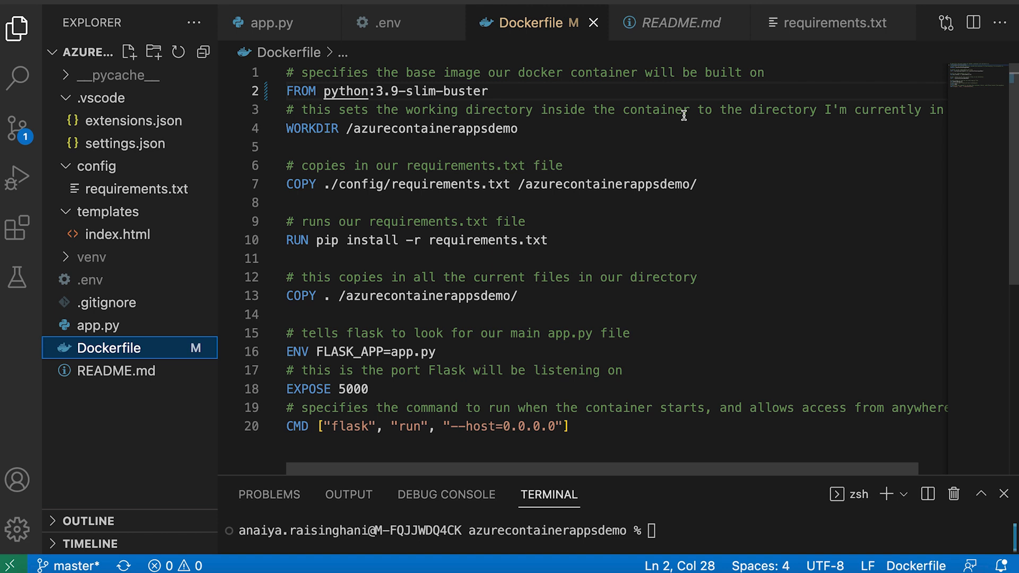
mouse_move(334, 427)
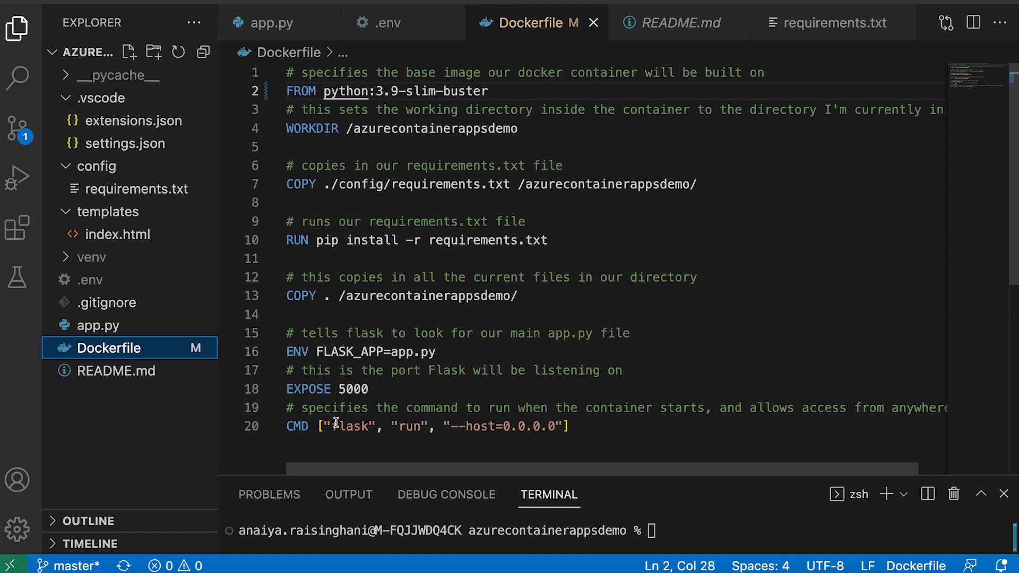
mouse_move(493, 246)
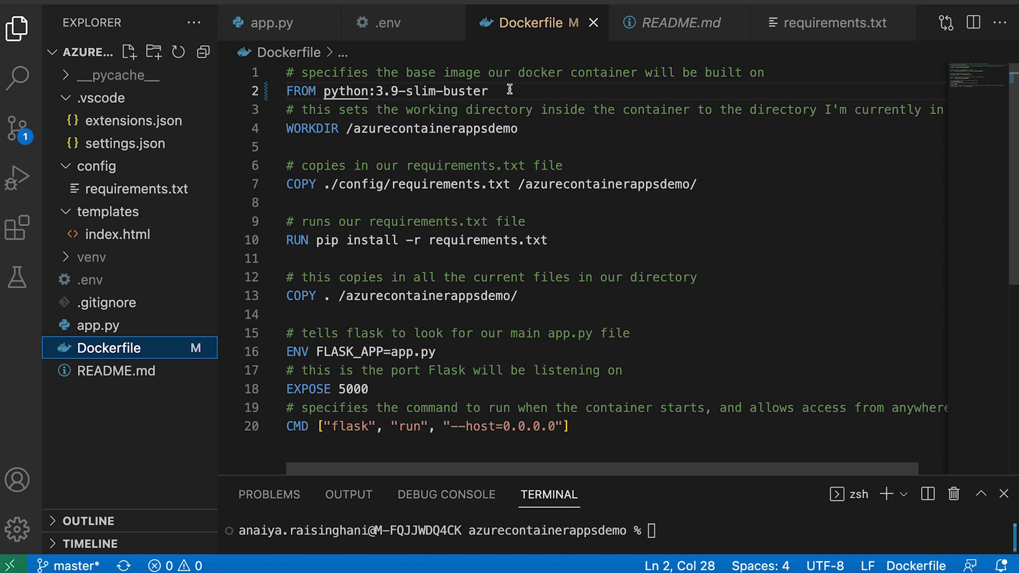
mouse_move(544, 122)
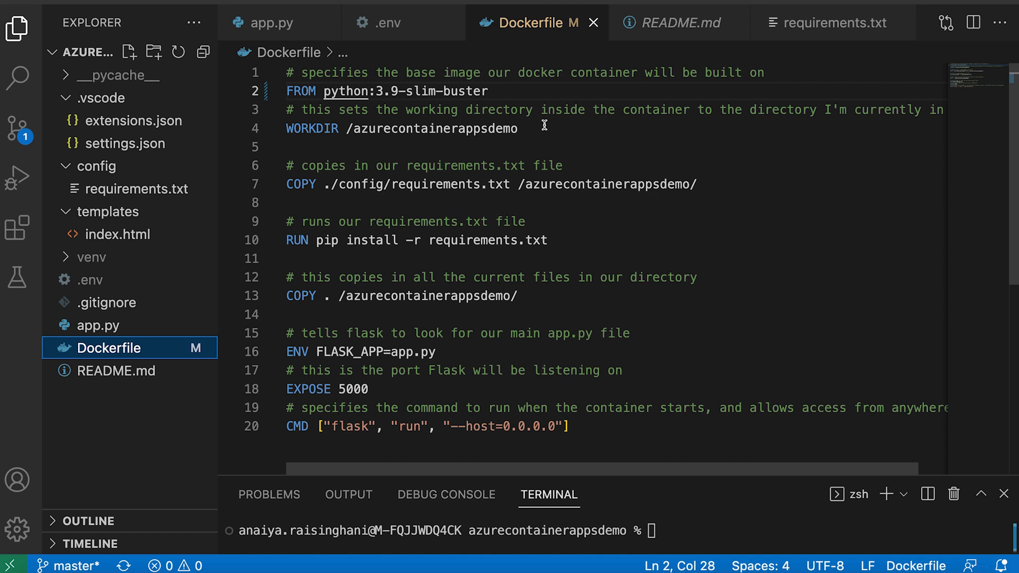
mouse_move(545, 170)
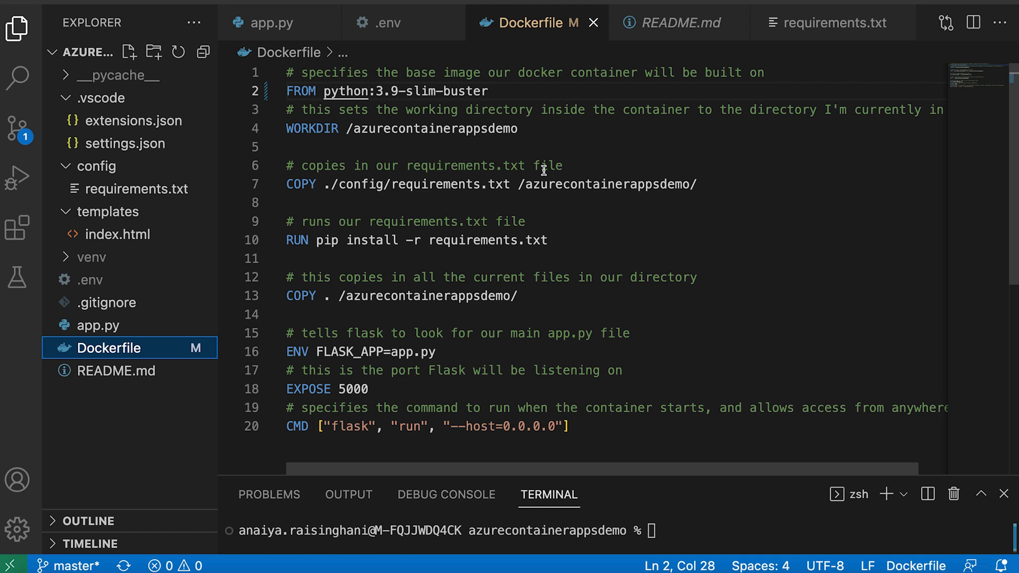
scroll(down, 3)
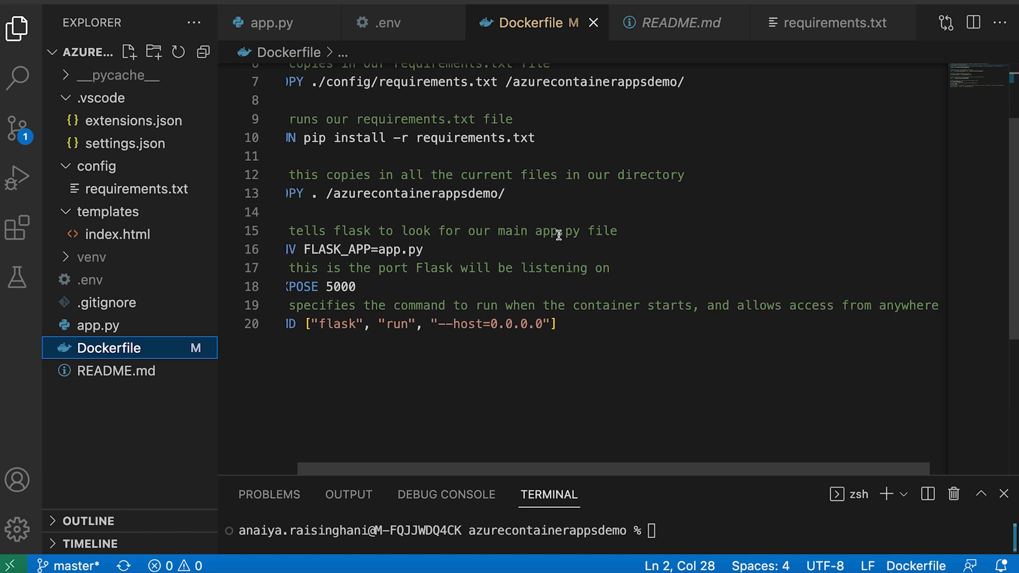
scroll(left, 3)
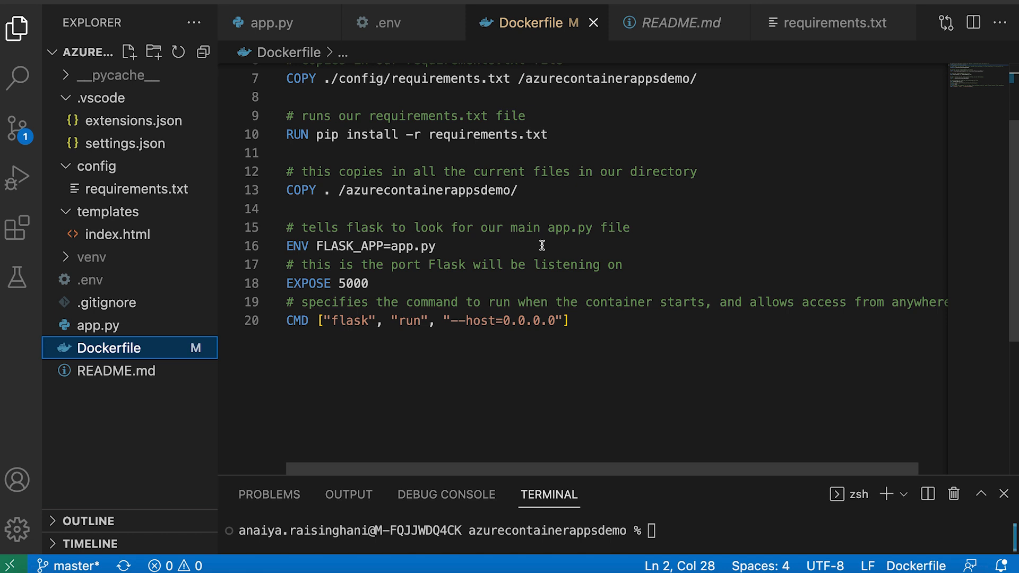
mouse_move(407, 346)
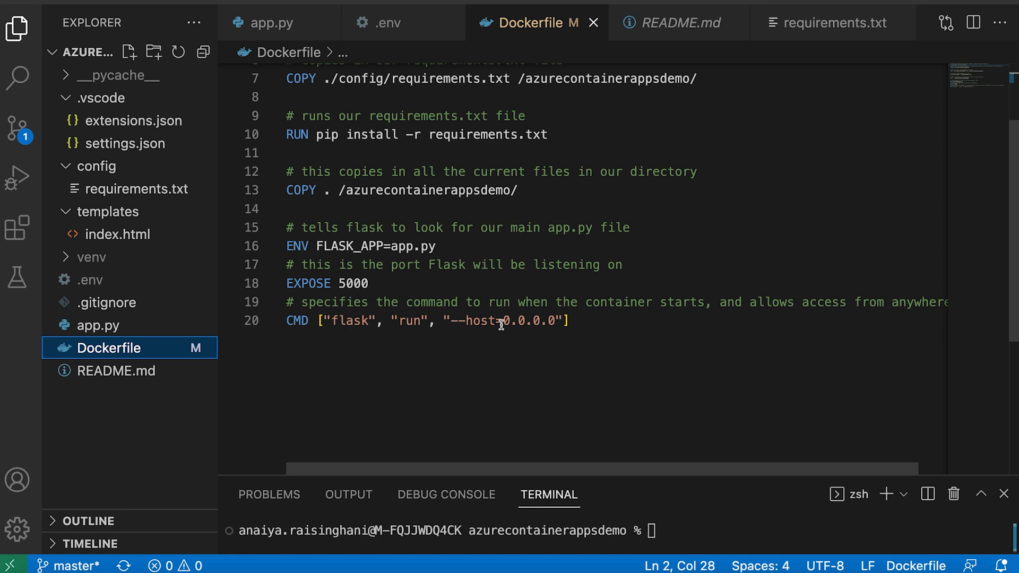
mouse_move(559, 306)
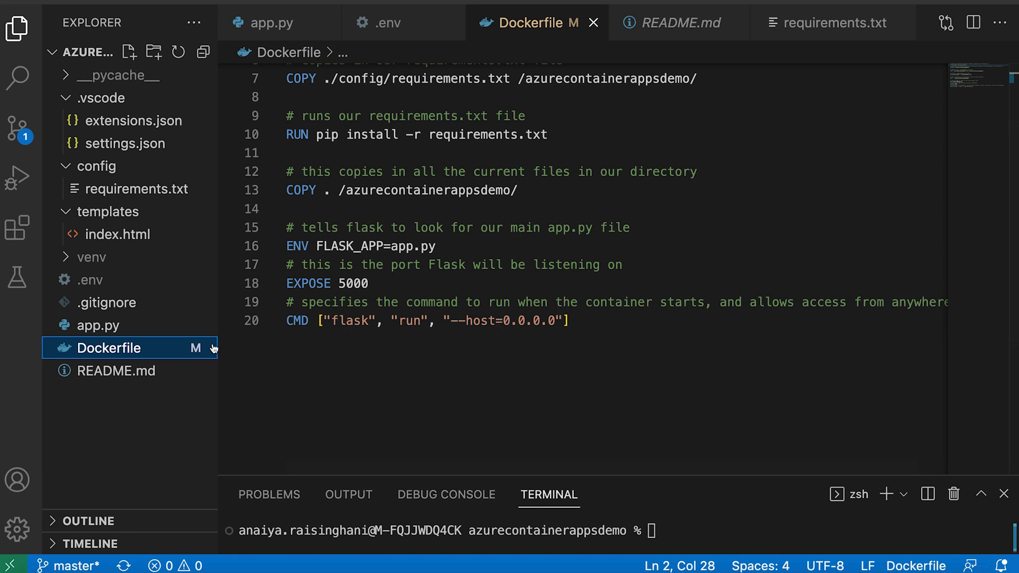
mouse_move(129, 331)
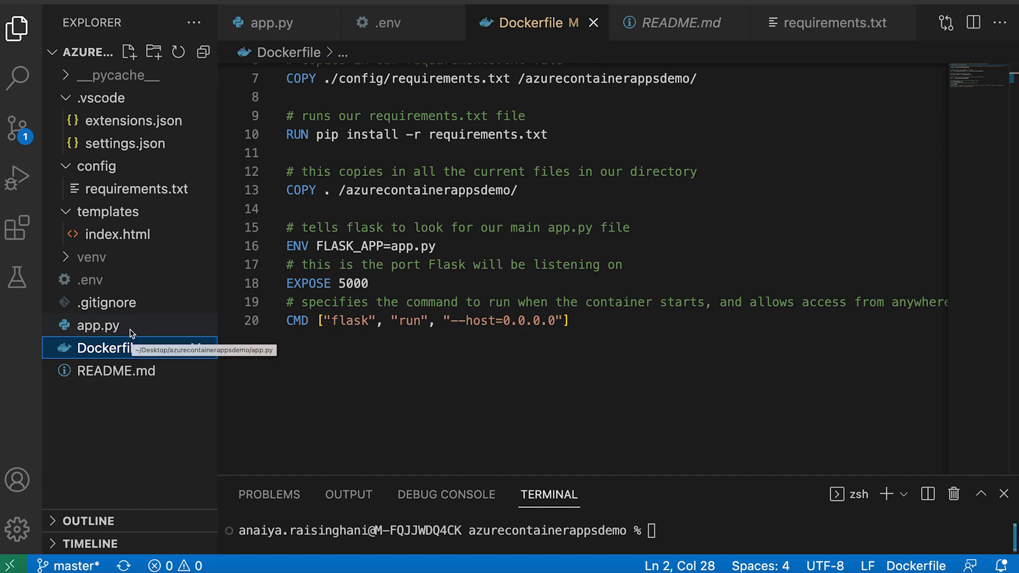
Switch back to app.py and scroll to its DELETE route at the end
click(98, 325)
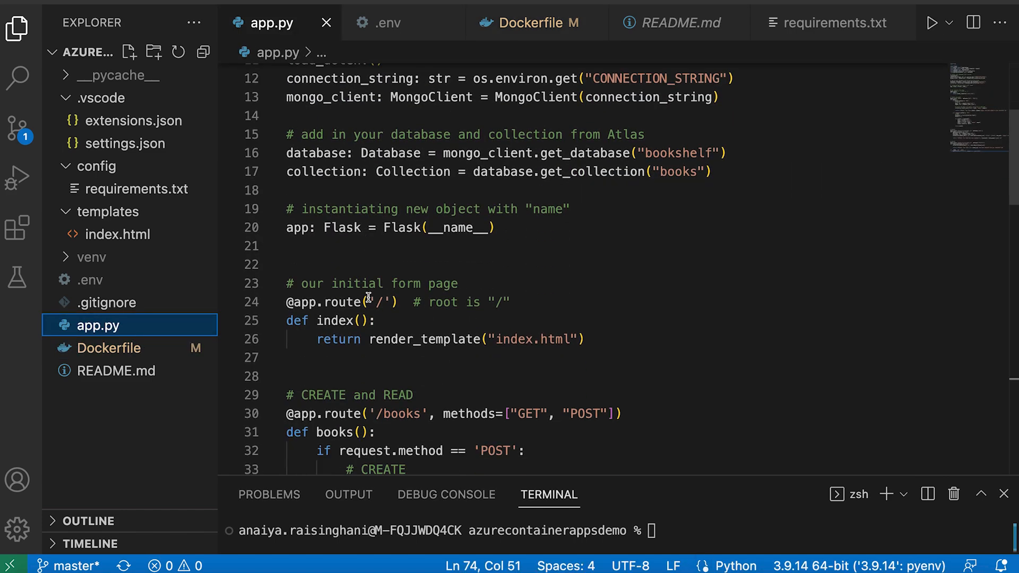
scroll(down, 3)
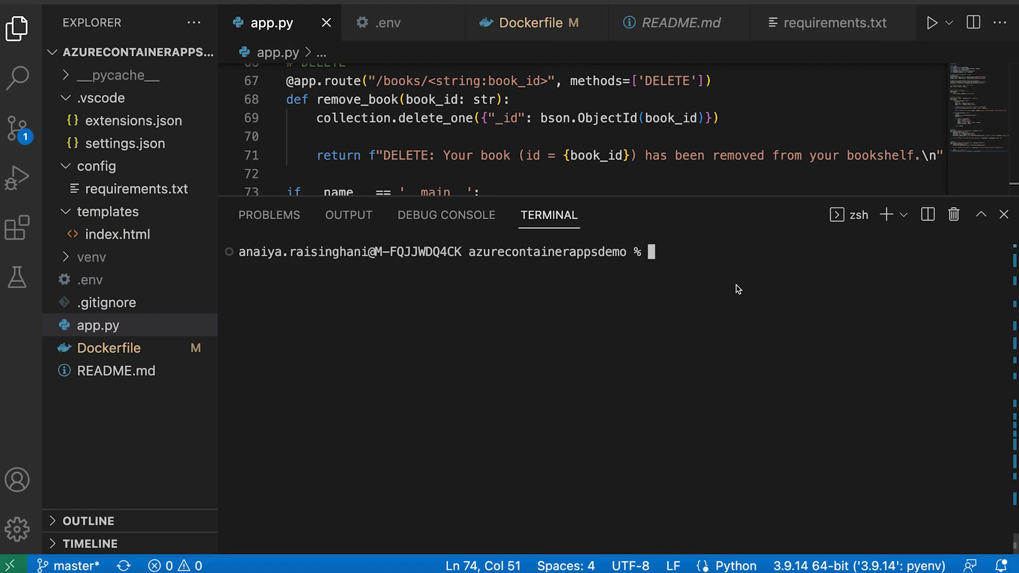
Run docker login against anaiyaregistry.azurecr.io so images can be pushed
text(docker)
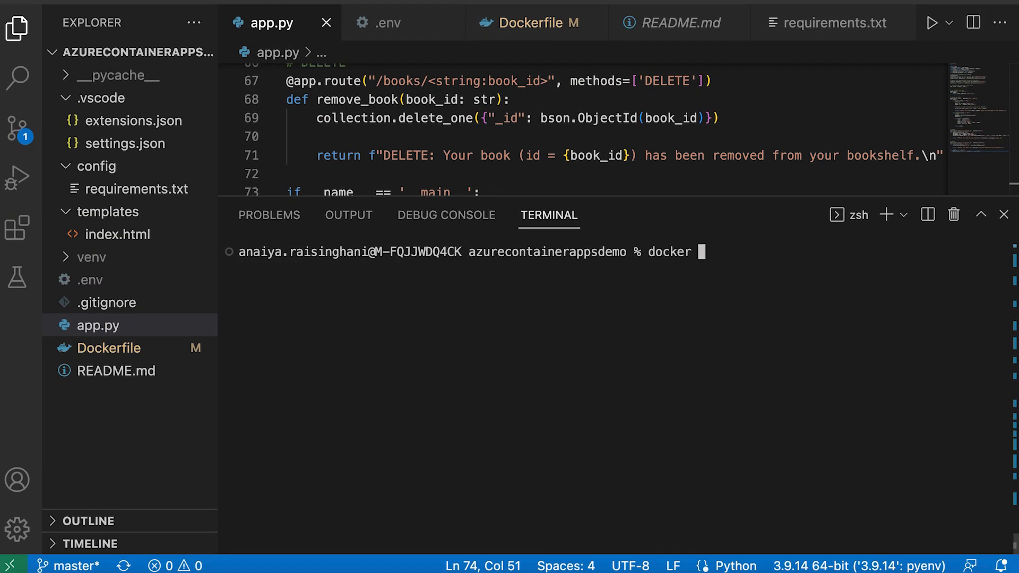
text(login)
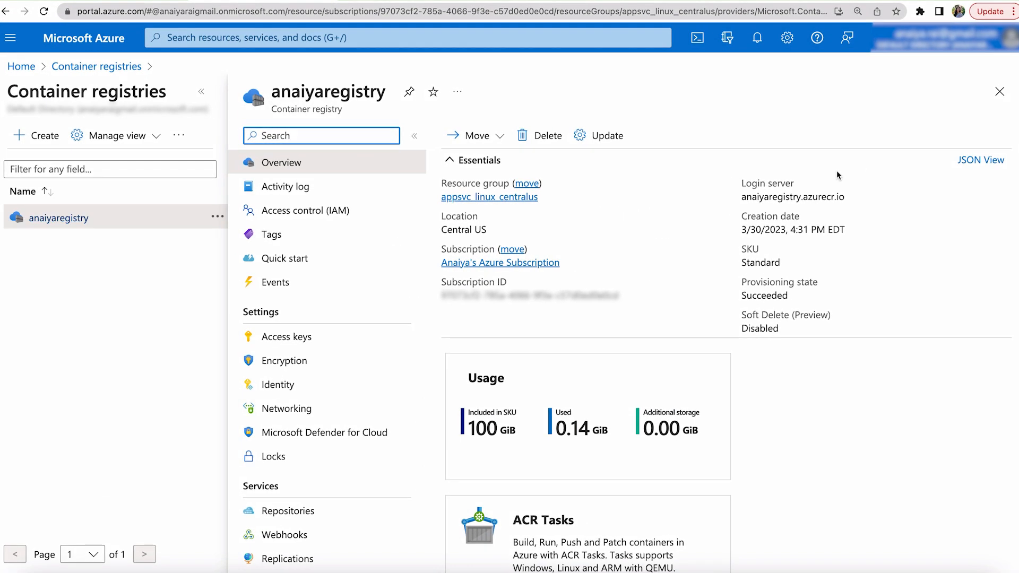
click(853, 195)
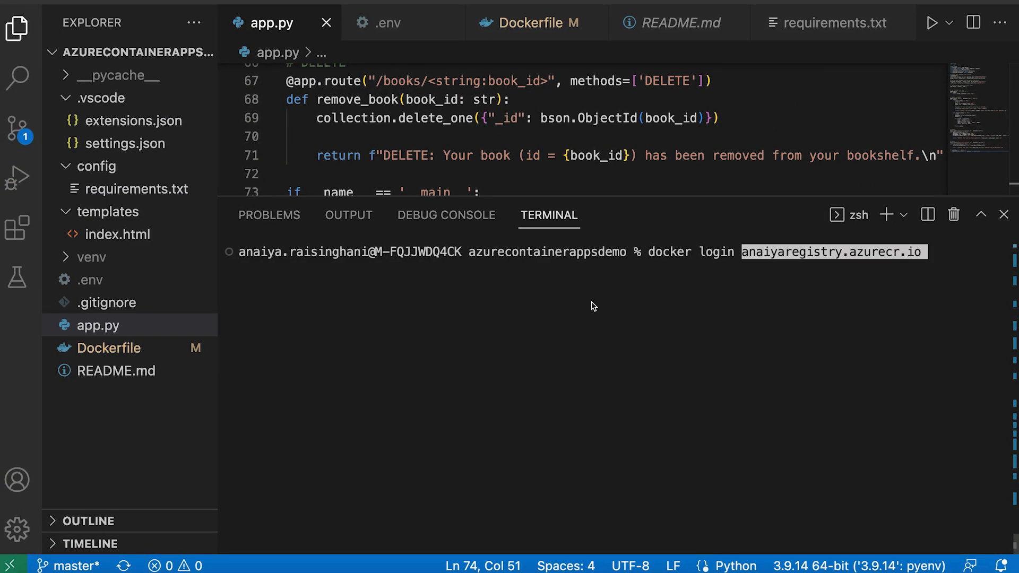
key(Return)
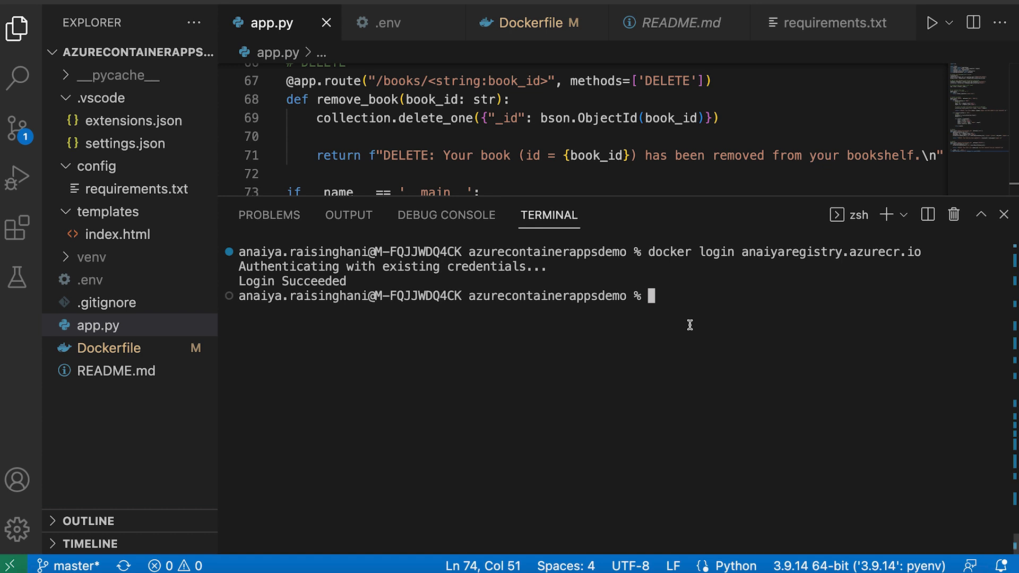
mouse_move(729, 34)
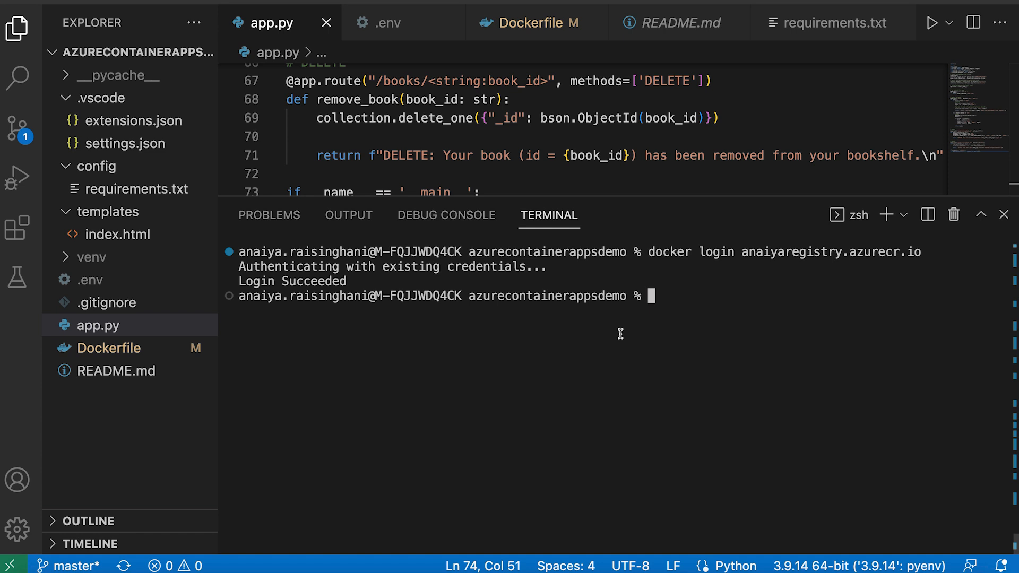
Run docker buildx install to add the Buildx builder plugin
text(d)
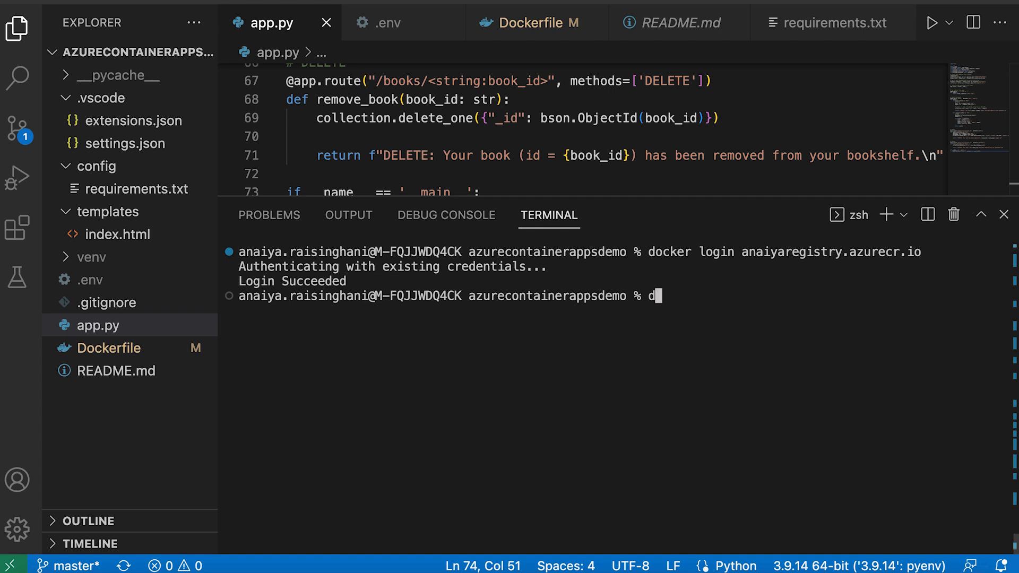
text(ocker bu)
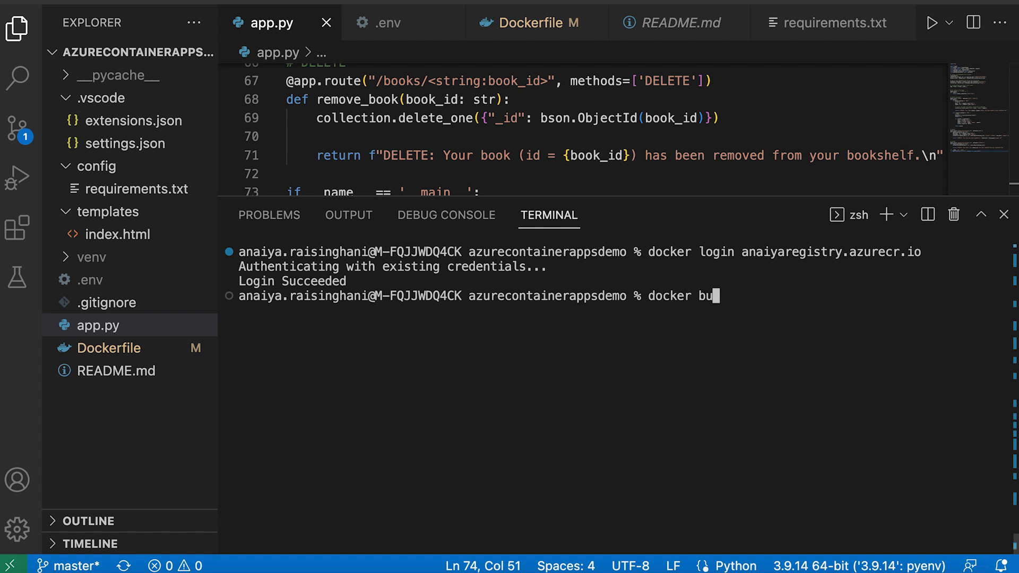
text(ildx install)
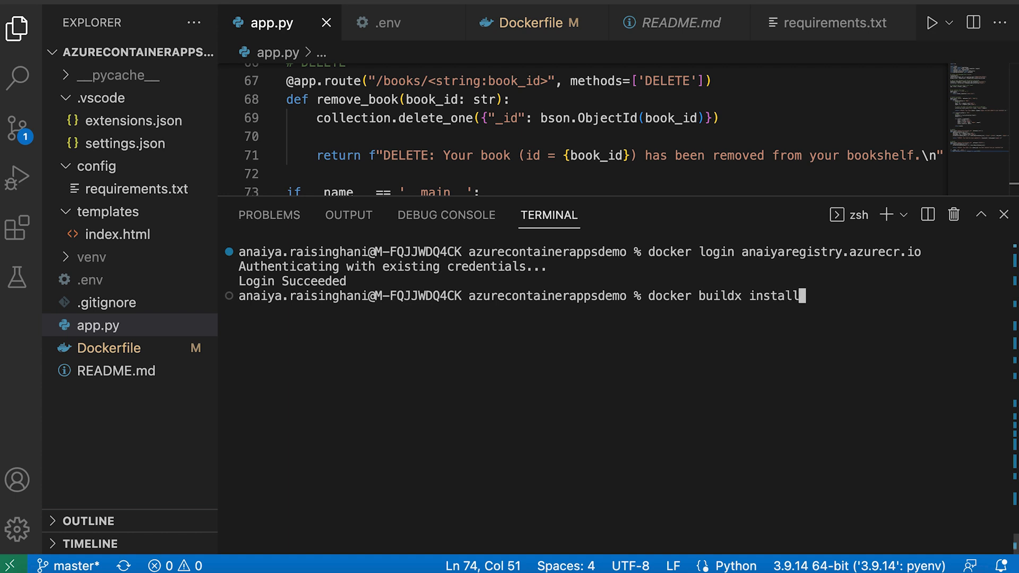
key(Return)
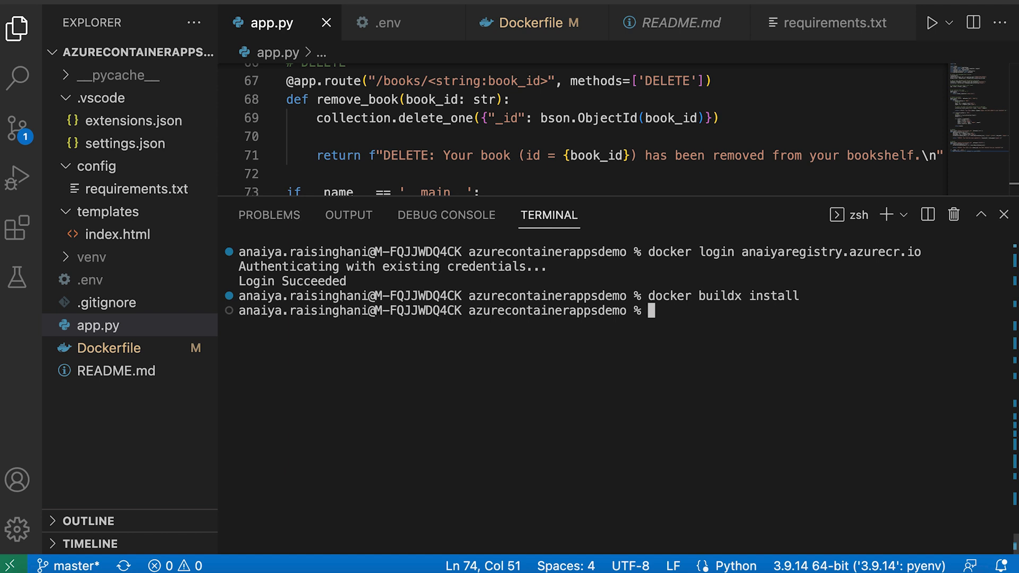
Run docker buildx create --use to create and switch to a new builder
text(docker b)
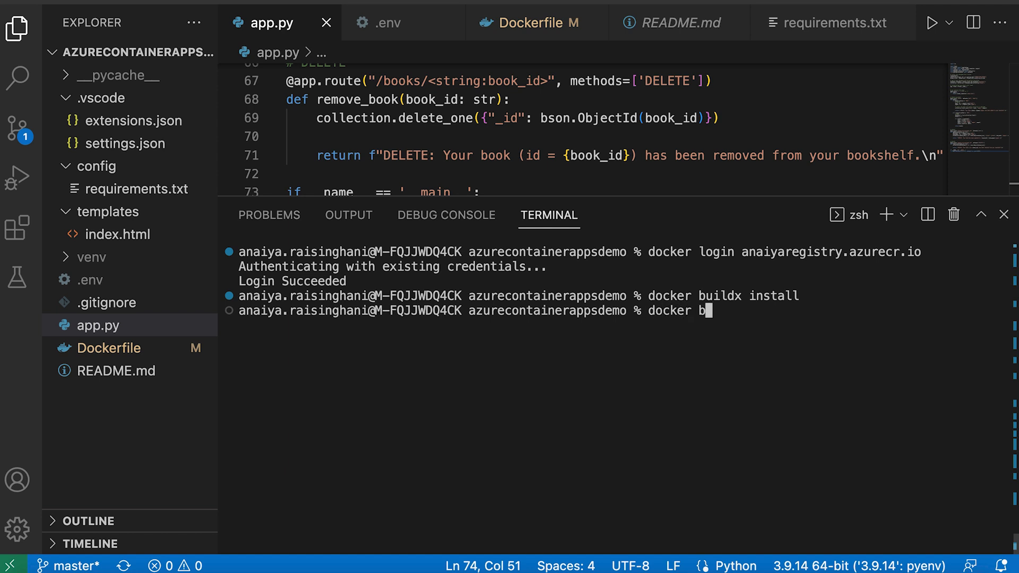
text(uildx cr)
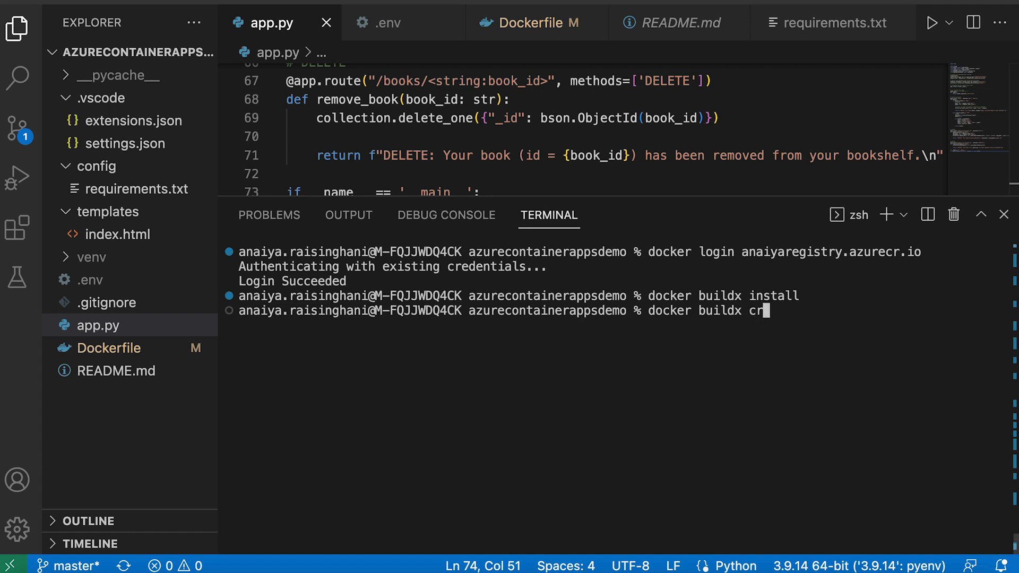
text(eate --use)
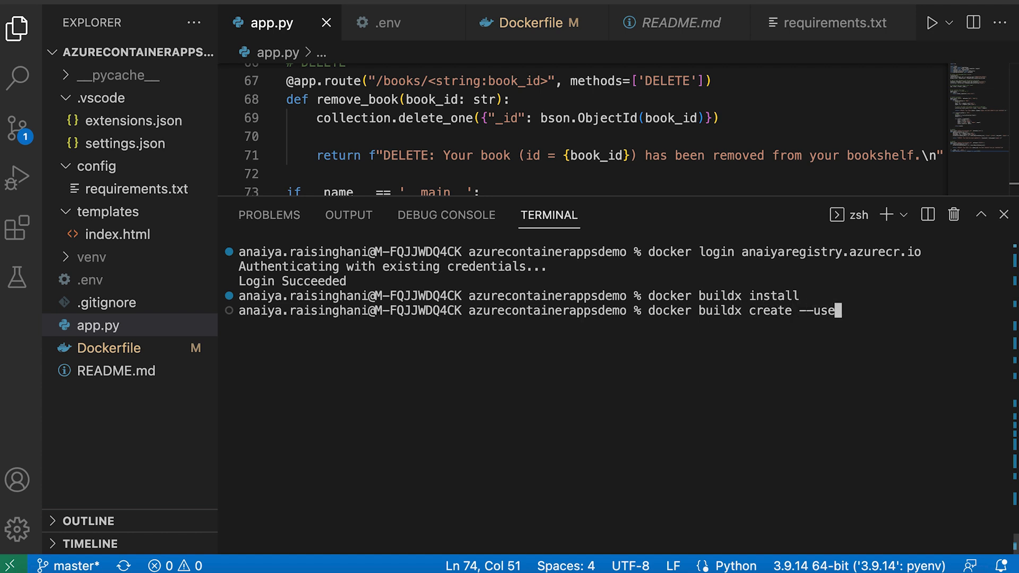
key(Return)
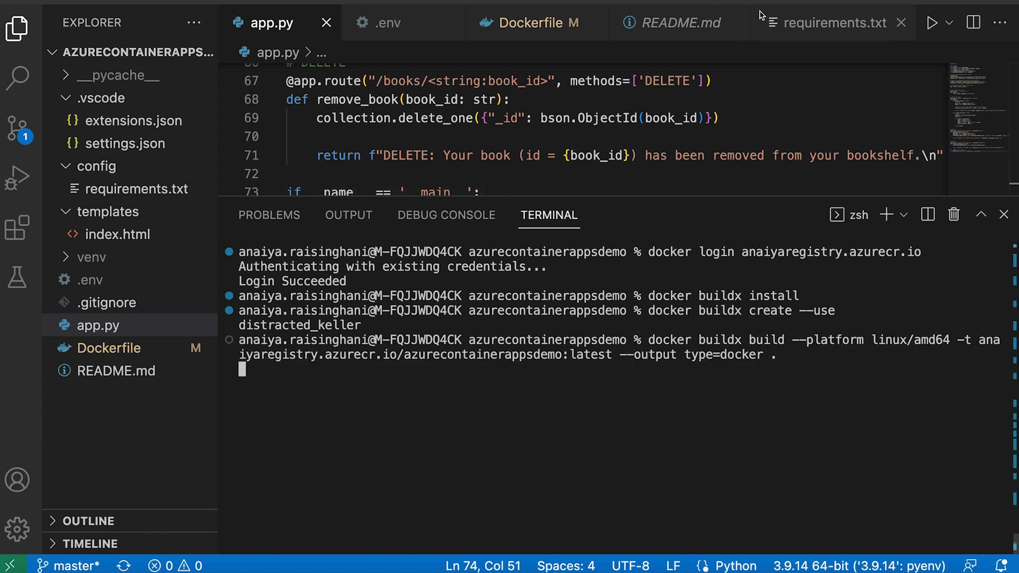
mouse_move(708, 402)
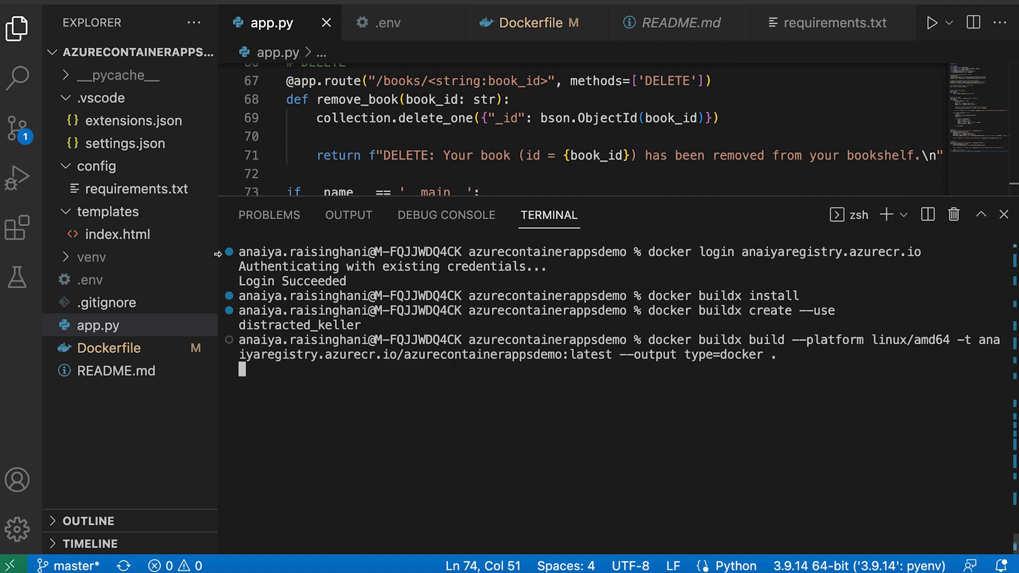
click(18, 28)
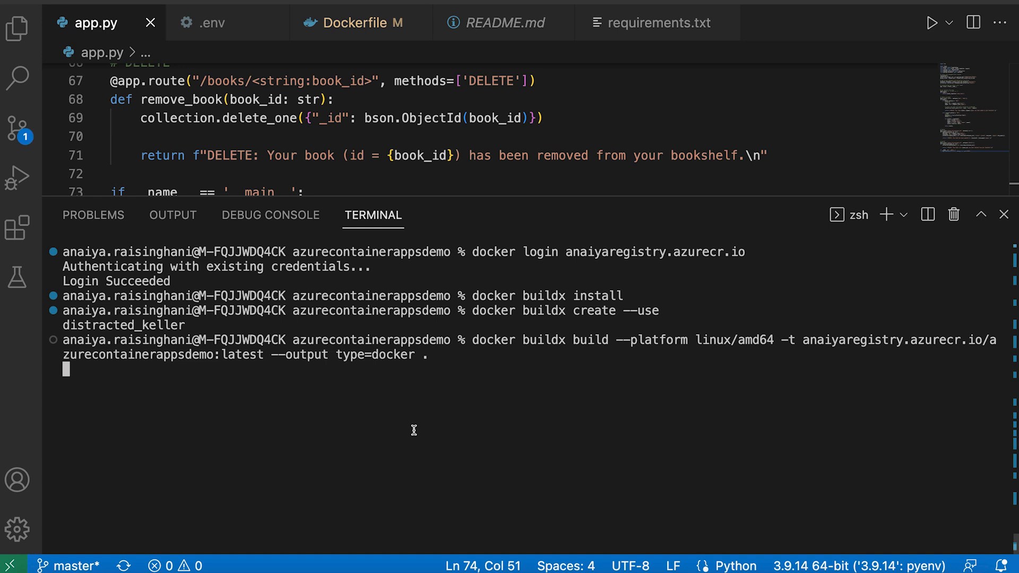
mouse_move(214, 357)
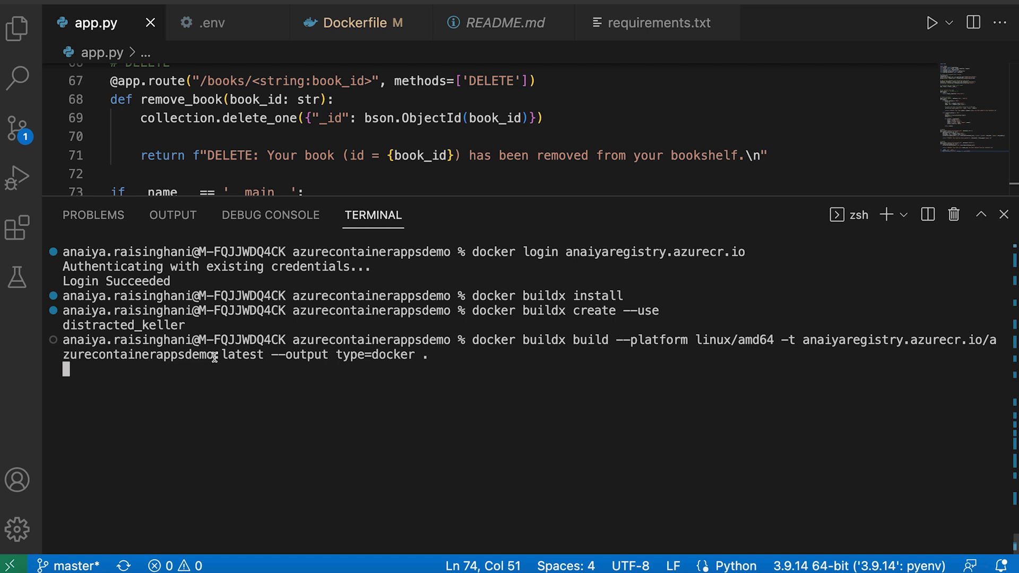
mouse_move(273, 365)
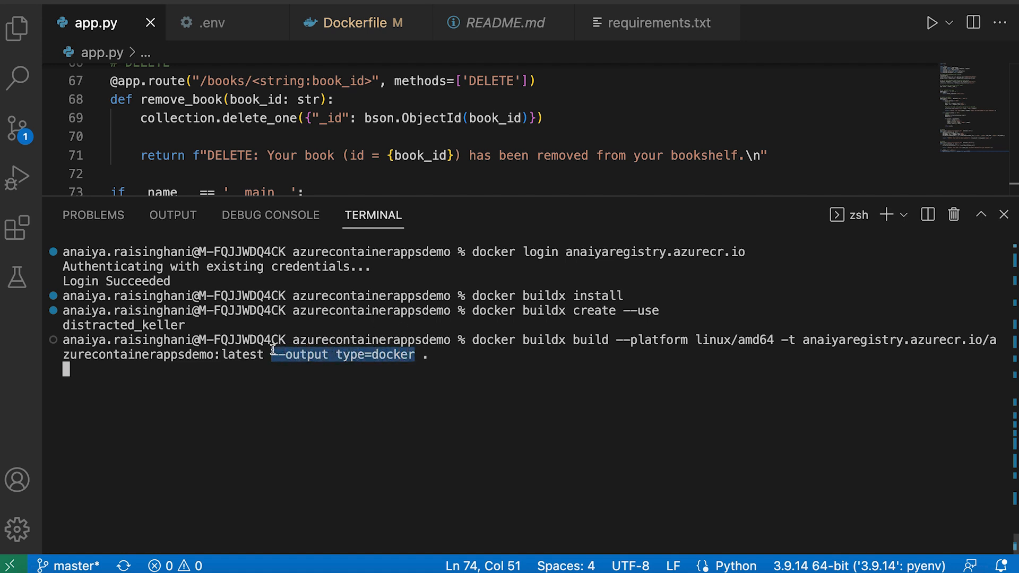
Wait for the linux/amd64 azurecontainerappsdemo:latest build to finish and import into Docker
click(444, 355)
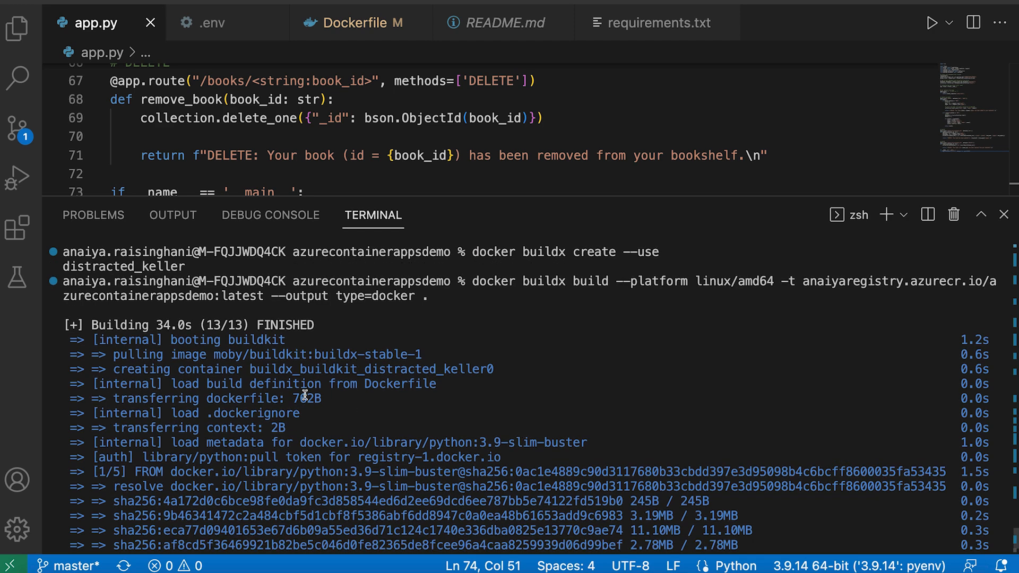
mouse_move(327, 358)
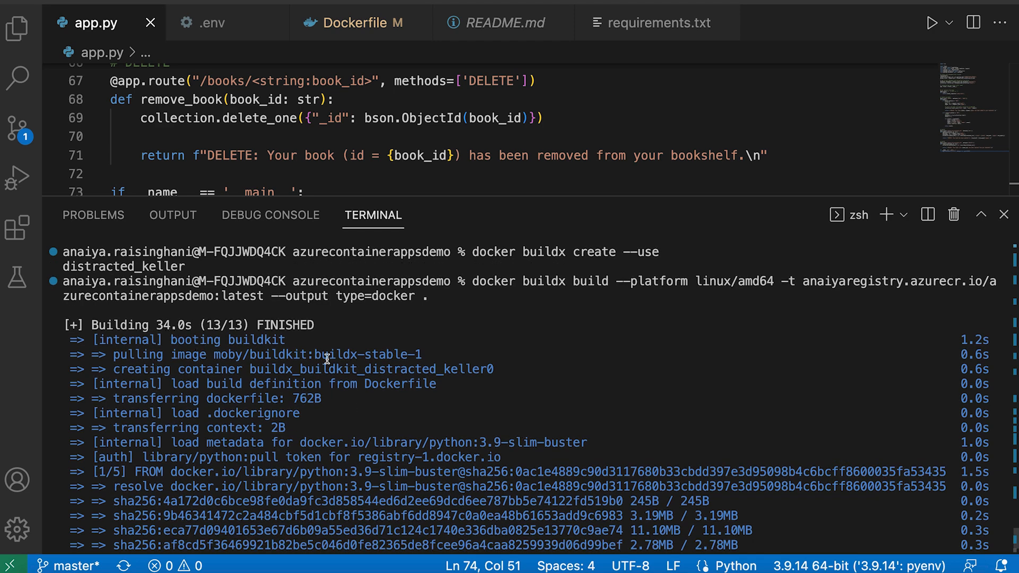
scroll(down, 3)
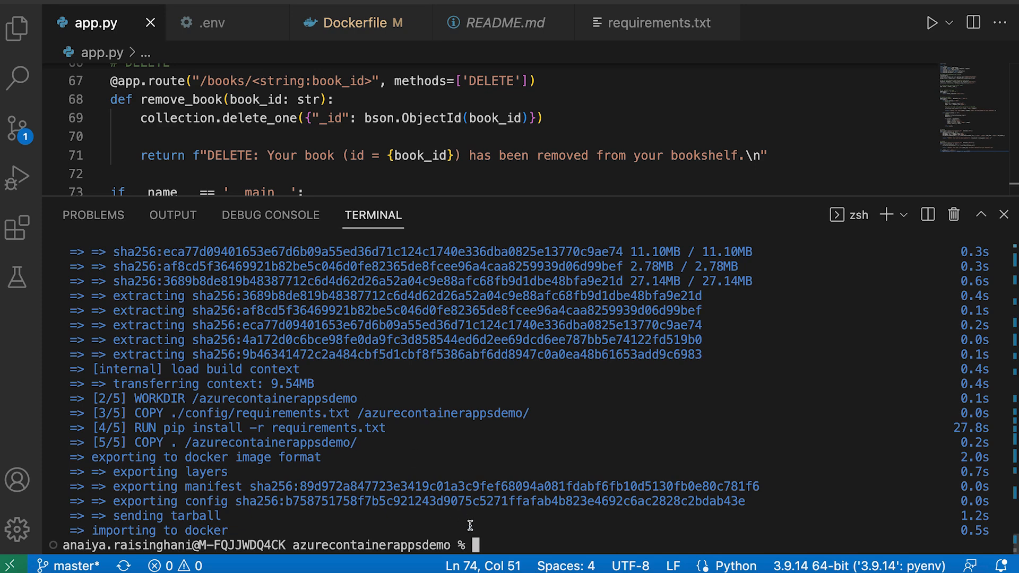
mouse_move(621, 147)
text(docker push anaiyaregistry.azurecr.io/azurecontainerappsdemo:latest)
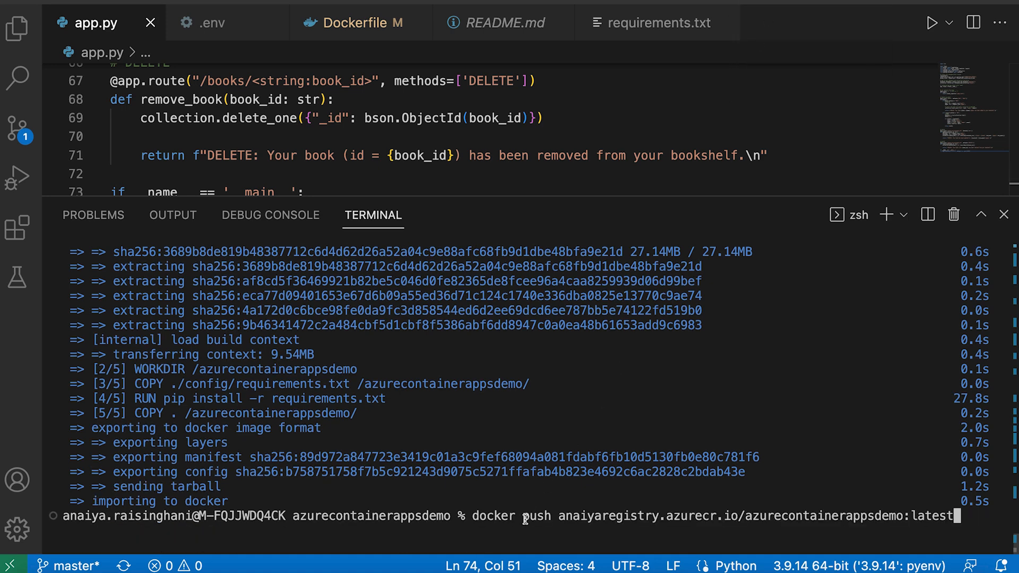
mouse_move(495, 545)
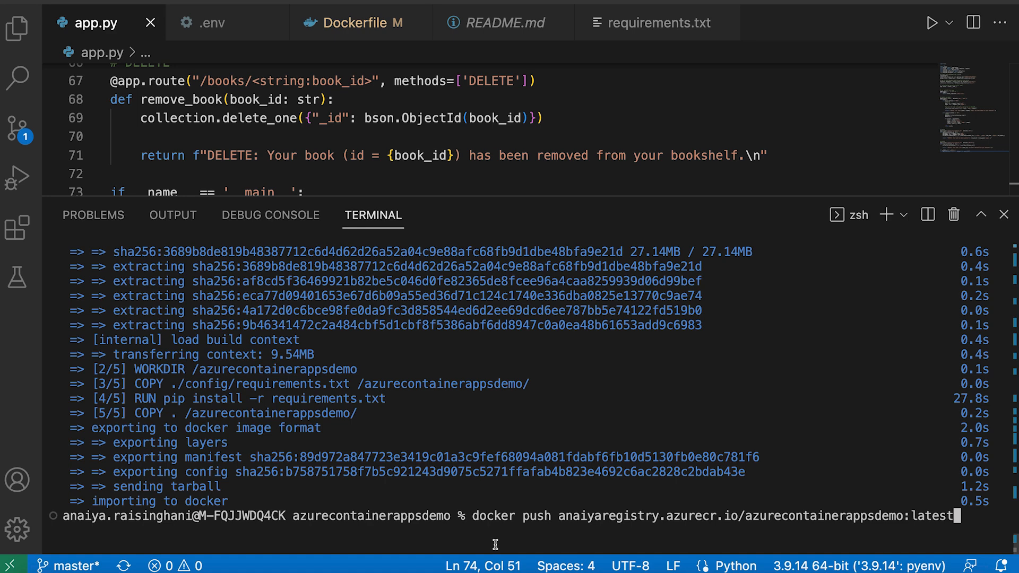
mouse_move(760, 450)
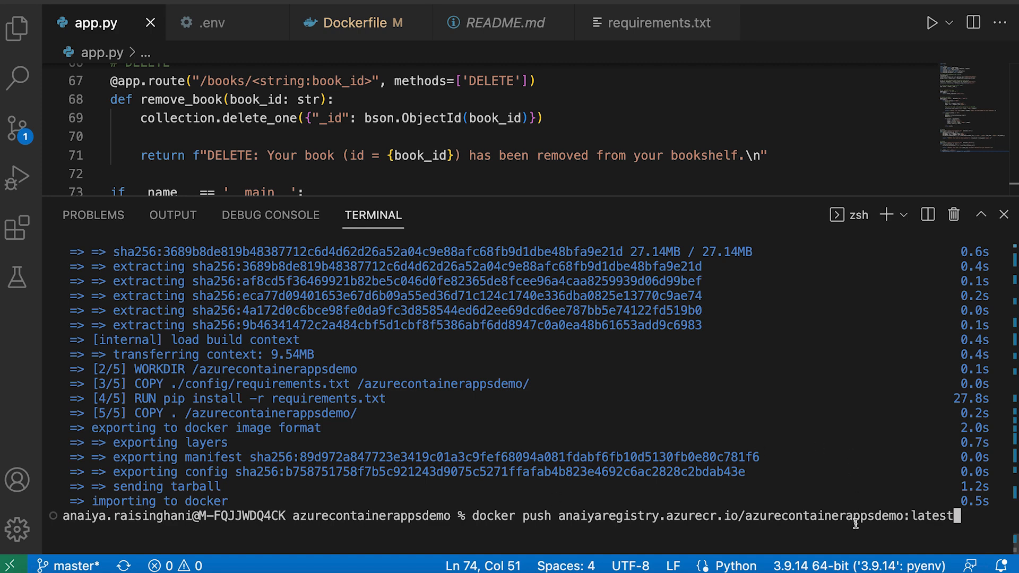
Push azurecontainerappsdemo:latest to anaiyaregistry.azurecr.io, returning a latest digest
key(Return)
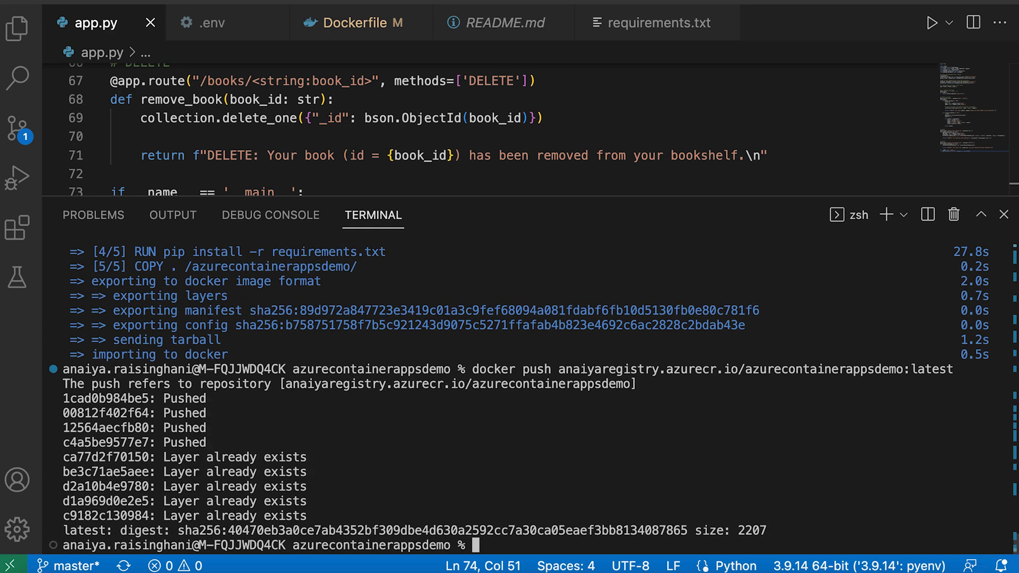
mouse_move(713, 448)
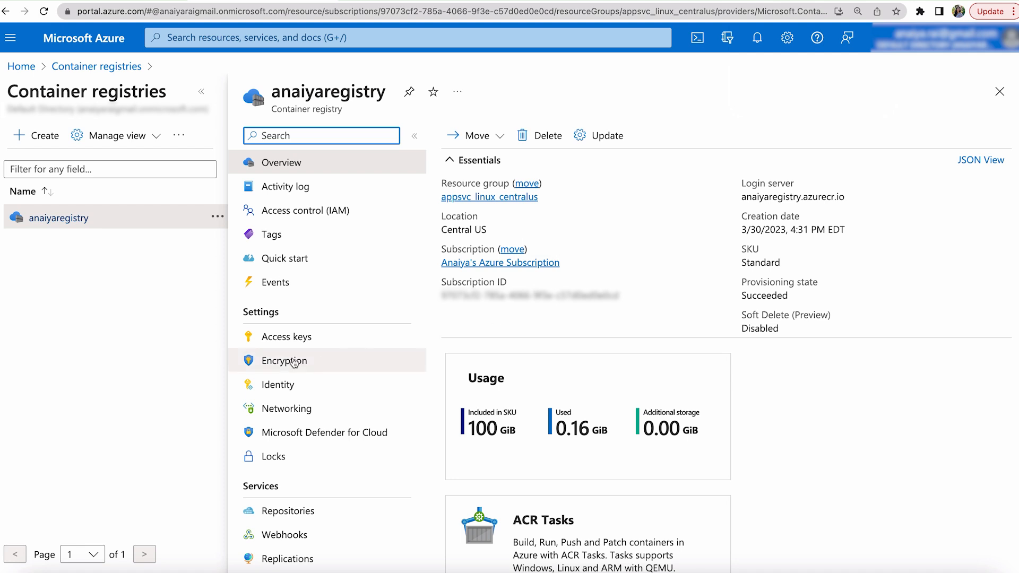
mouse_move(102, 378)
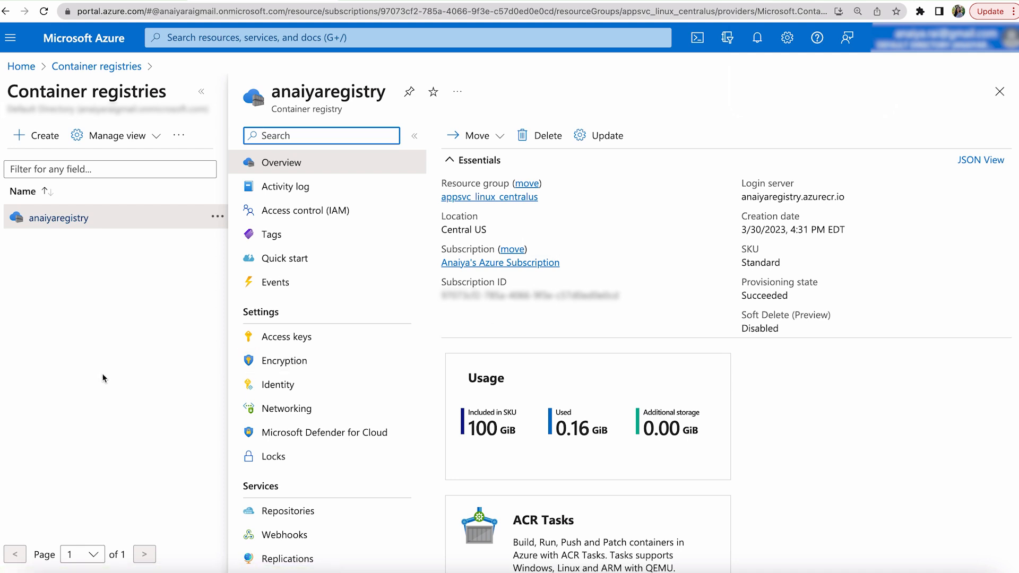
View the registry's Repositories and open azurecontainerappsdemo to confirm its latest tag
scroll(down, 3)
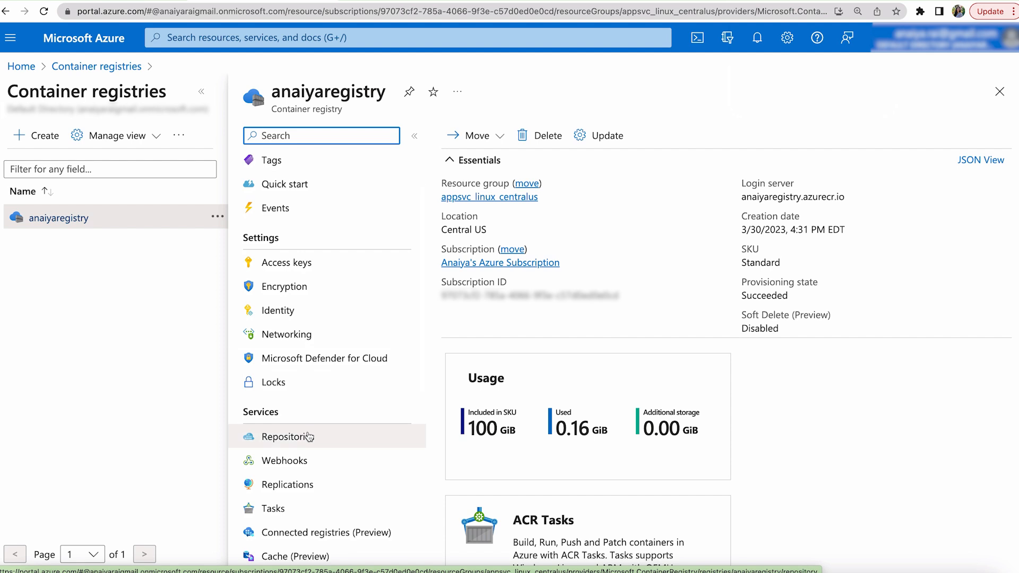
click(288, 436)
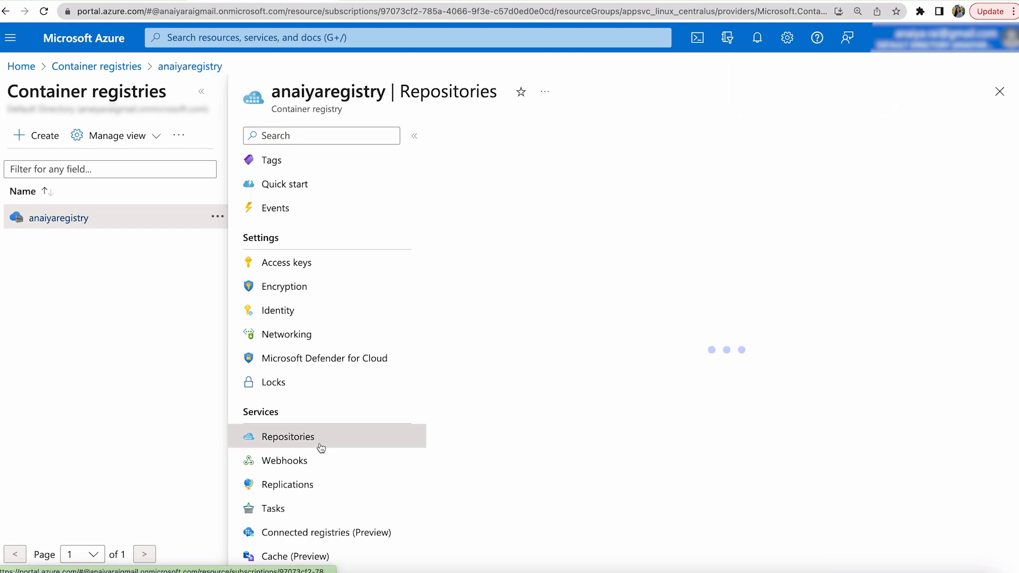
click(288, 436)
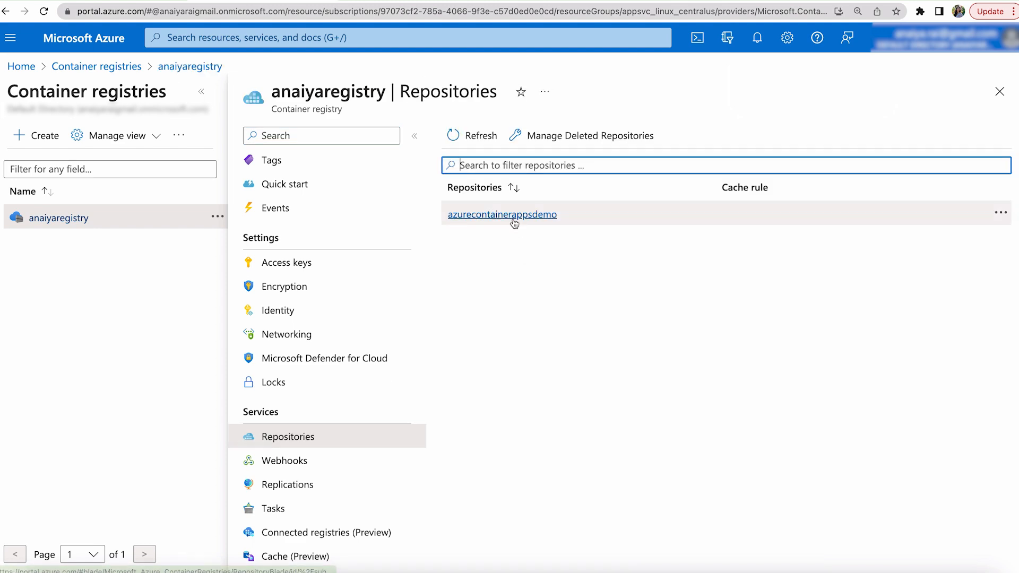
click(502, 214)
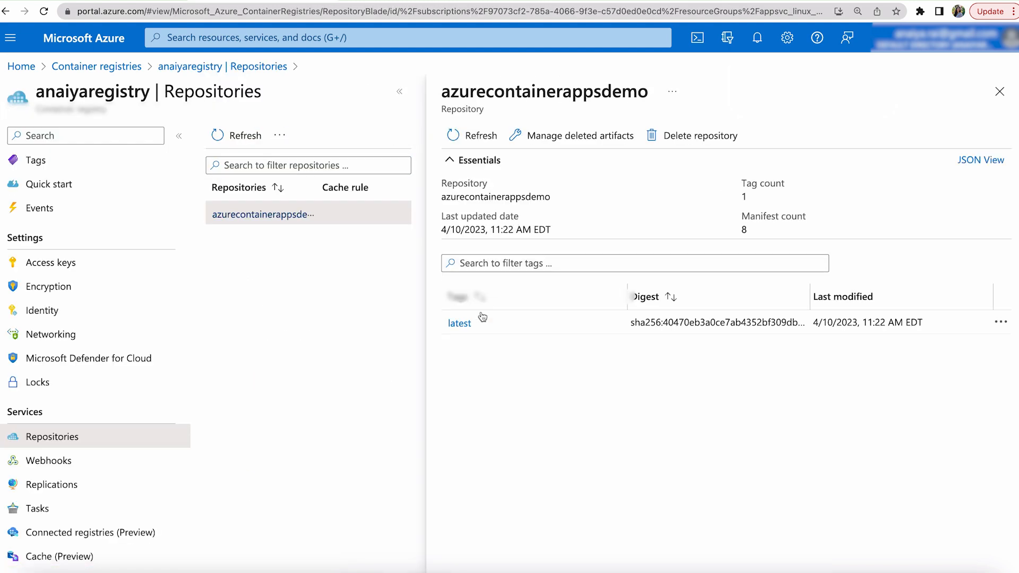
mouse_move(612, 335)
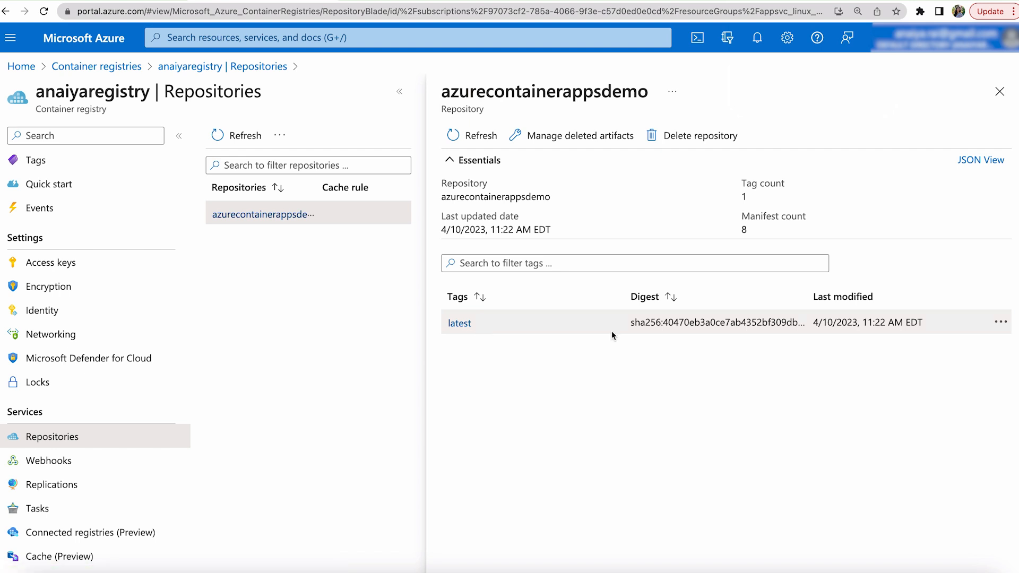
mouse_move(935, 329)
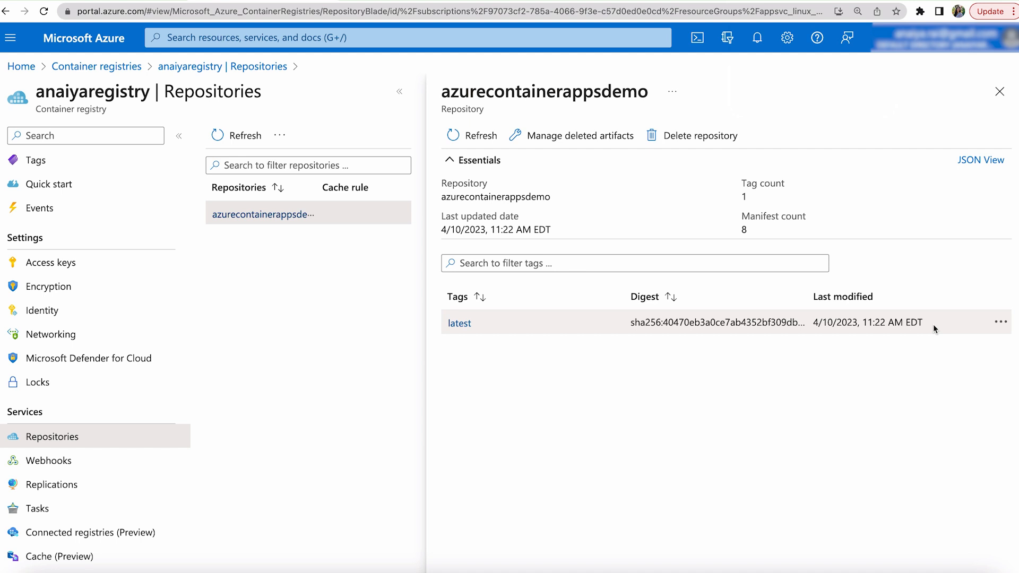
mouse_move(679, 276)
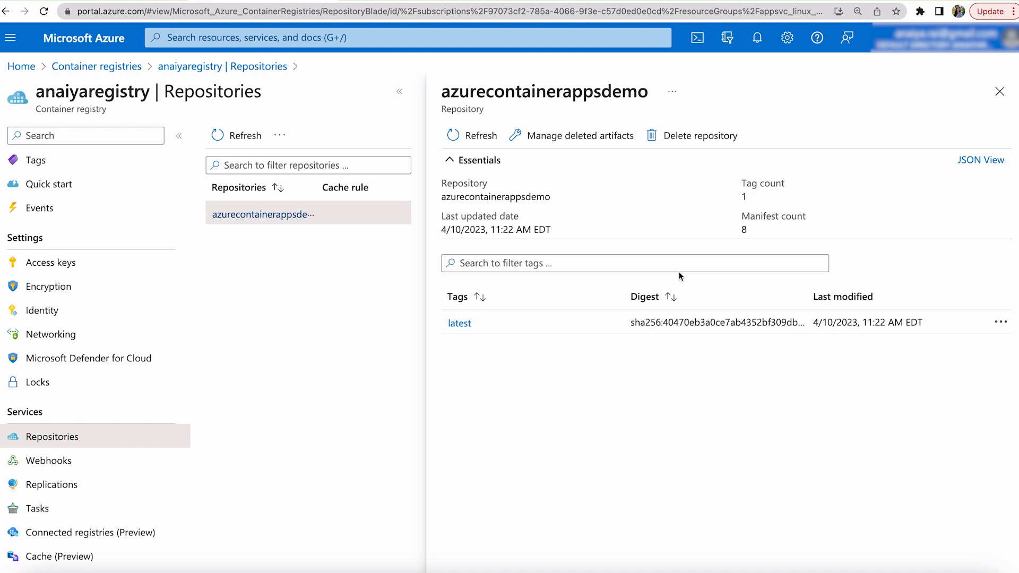
mouse_move(97, 66)
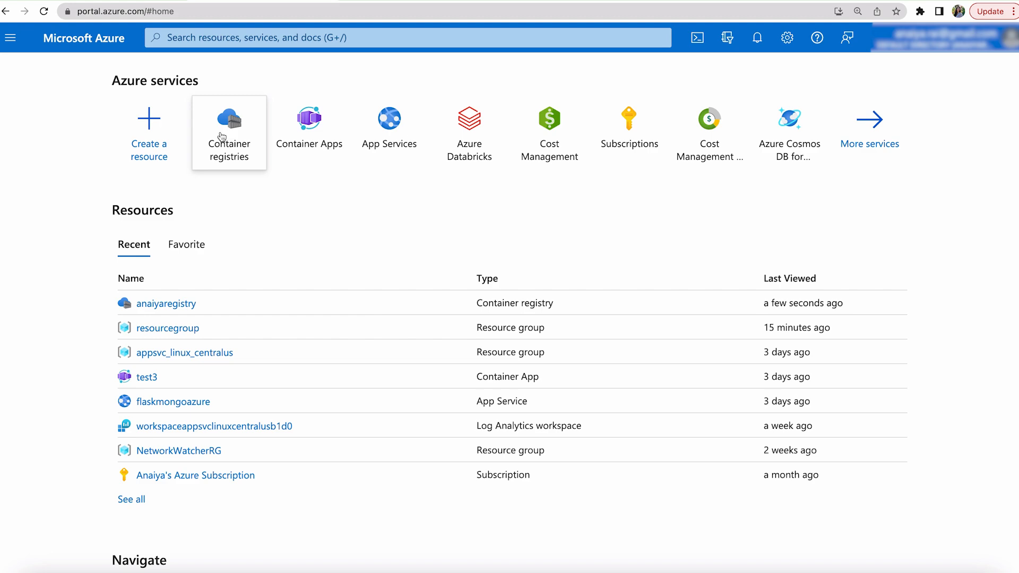
Start a new container app and name it flaskatlasazuredemo
click(309, 126)
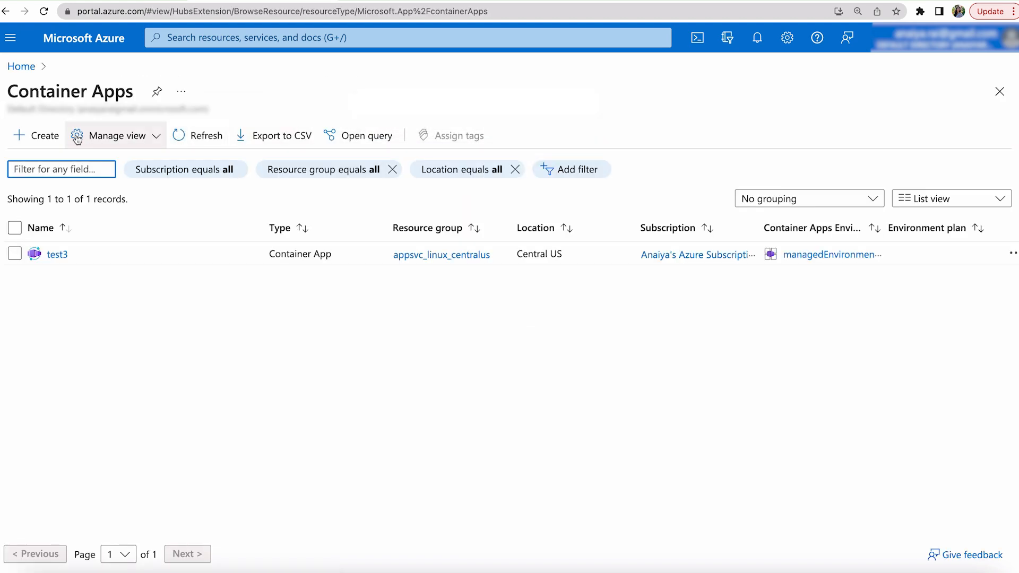
click(37, 136)
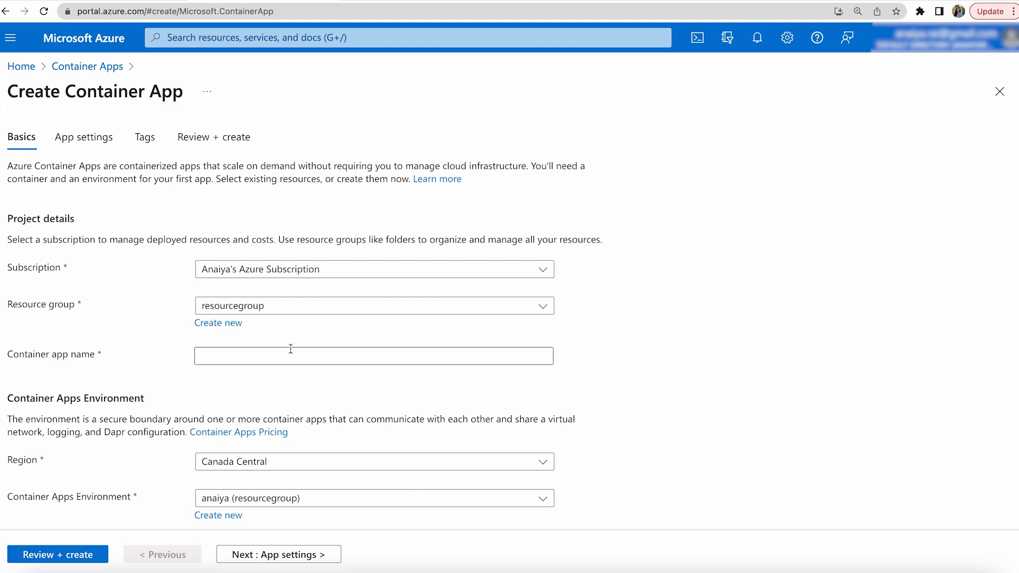
text(flas)
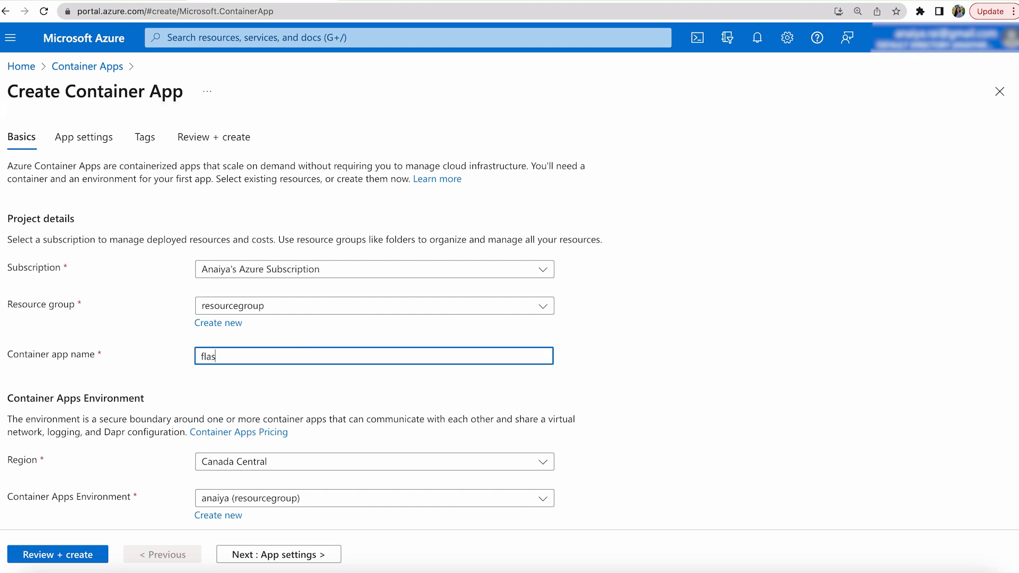
text(k)
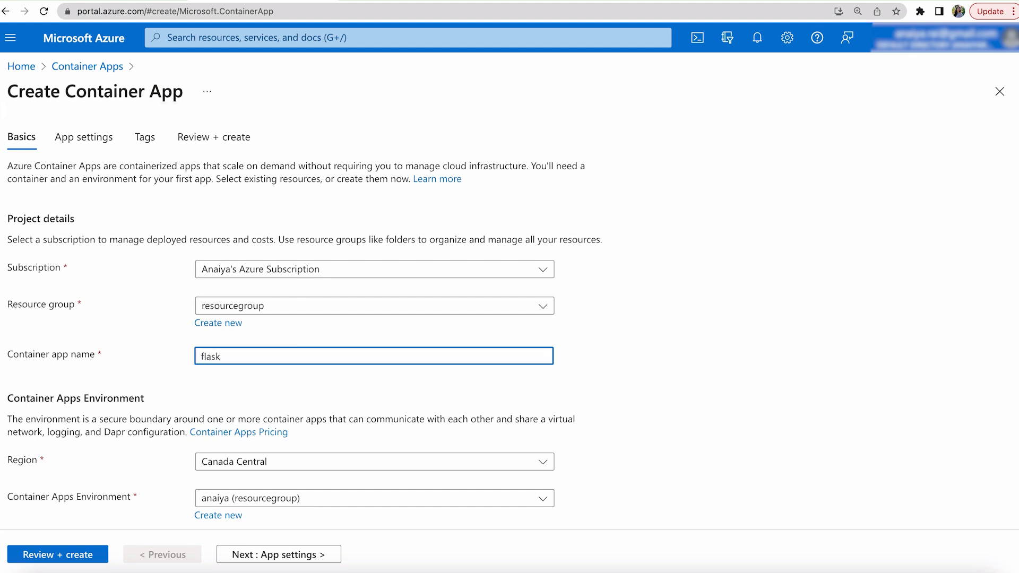
text(a)
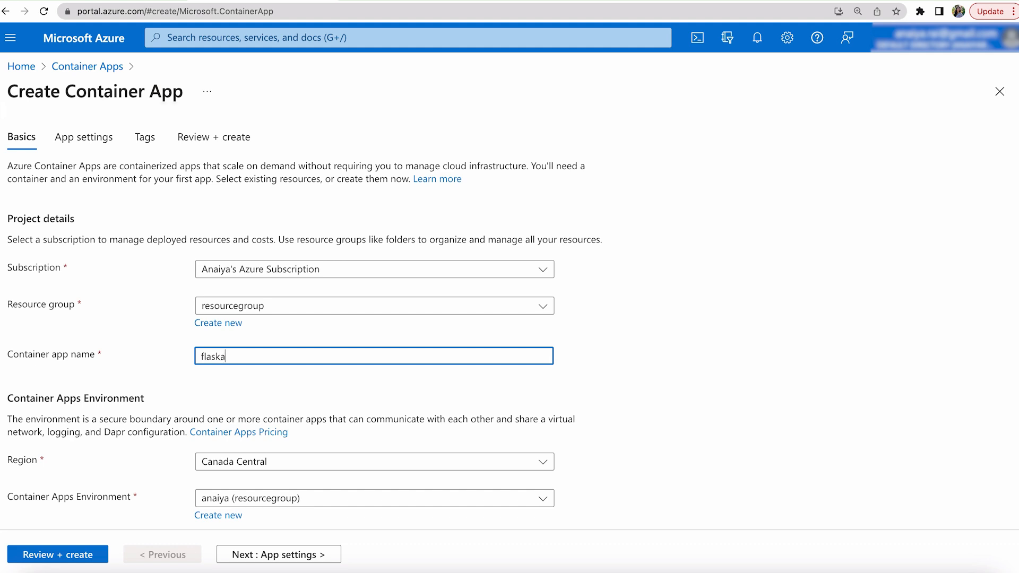
text(tlasazure)
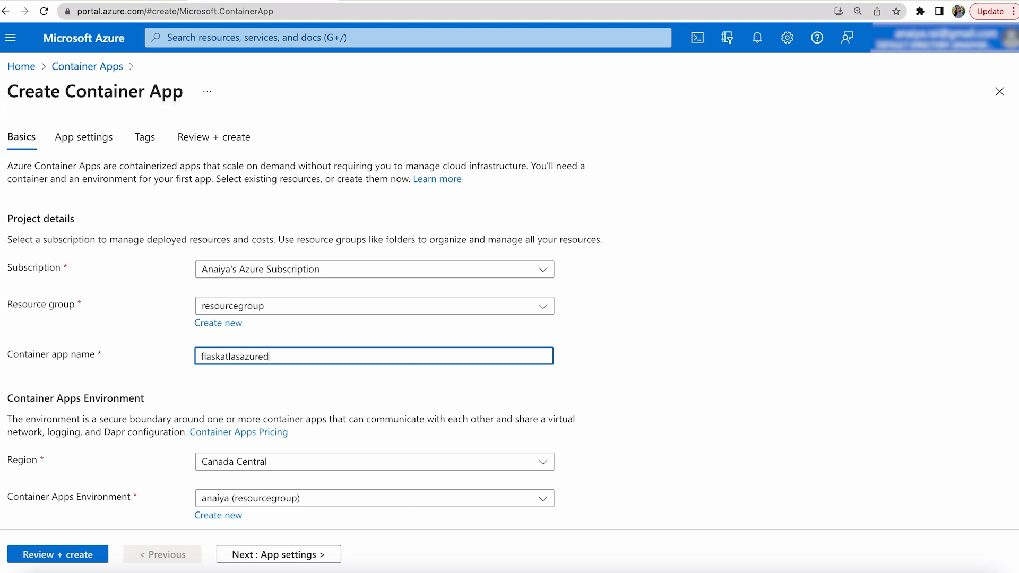
text(demo)
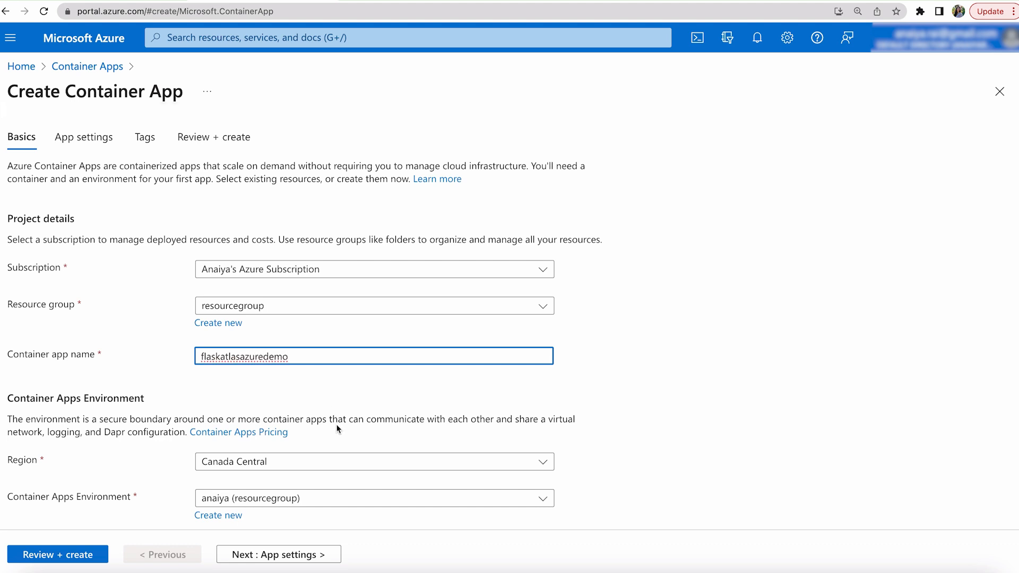
mouse_move(330, 306)
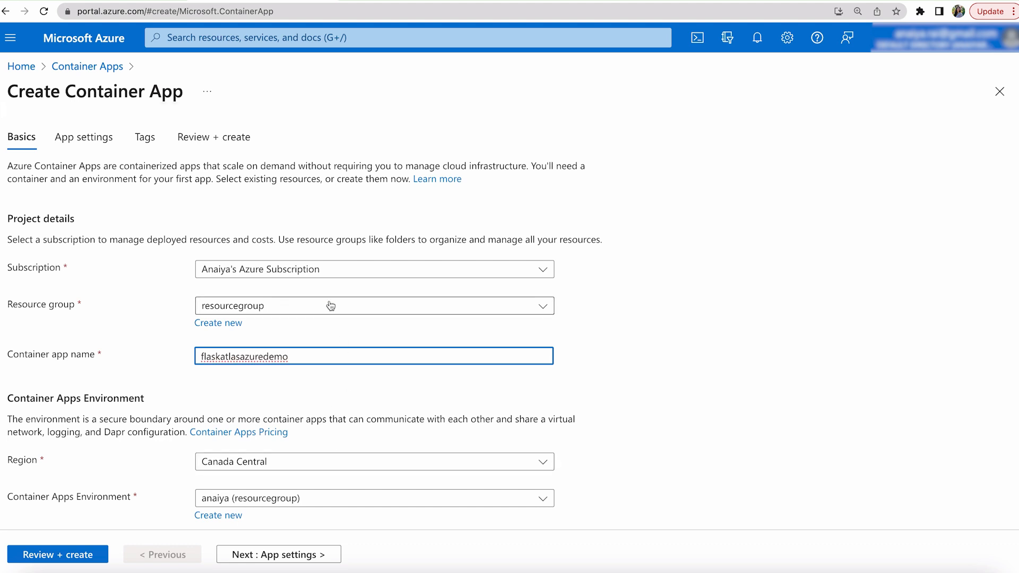
Set resource group appsvc_linux_centralus and region Central US, then continue to App settings
click(374, 306)
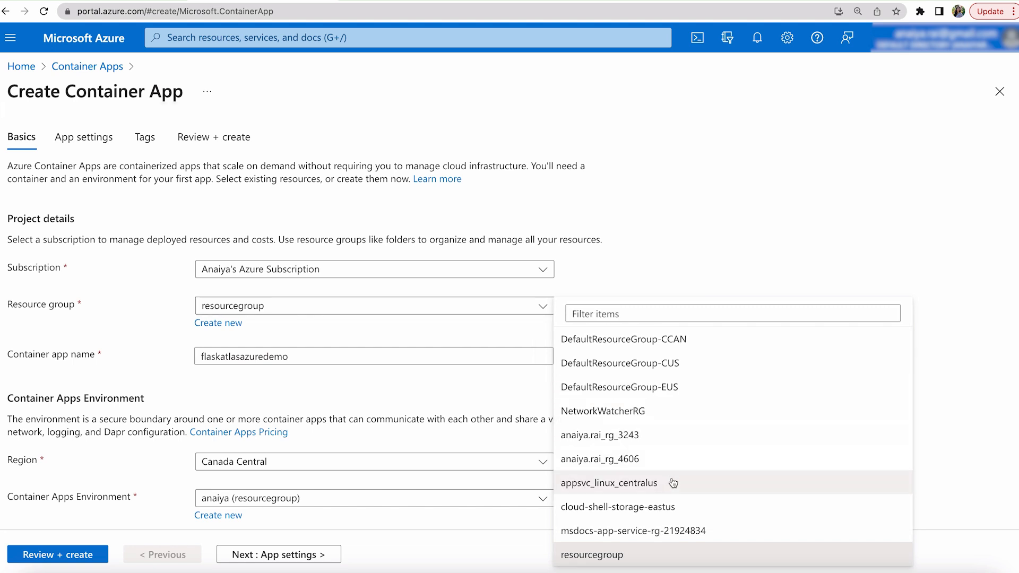
click(609, 483)
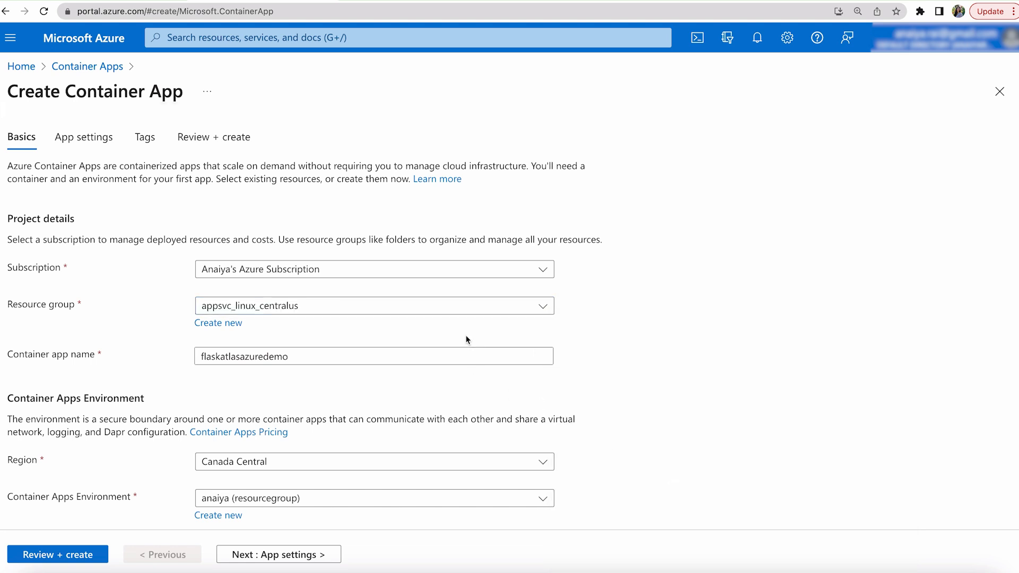
mouse_move(444, 461)
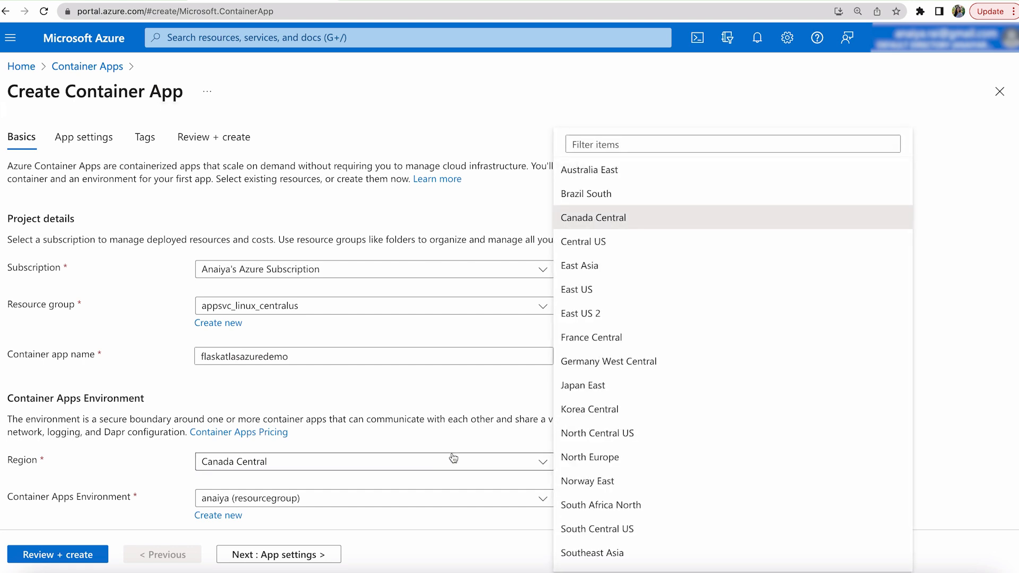
click(582, 241)
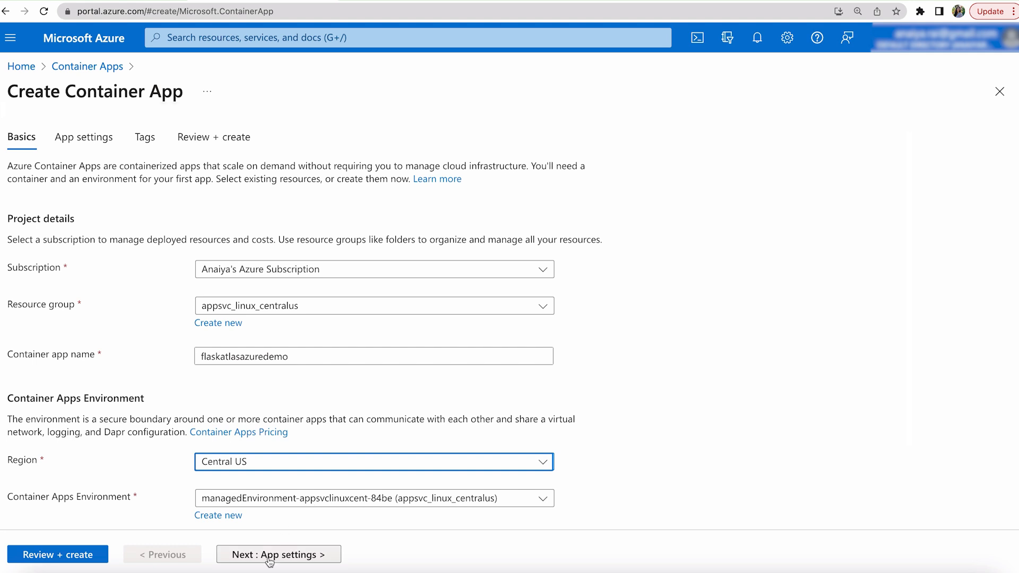
click(277, 554)
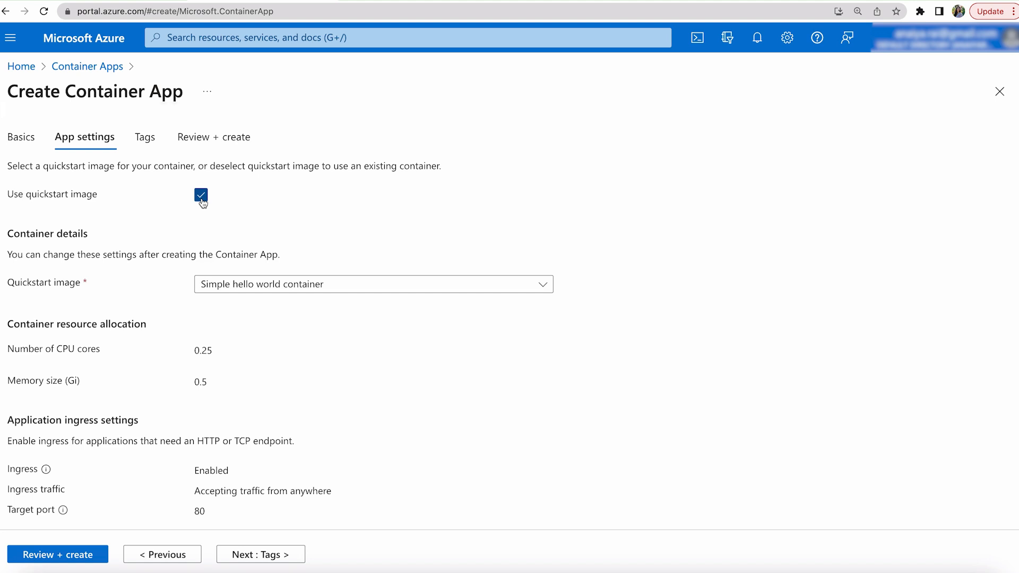
Replace the quickstart image with registry image azurecontainerappsdemo, tag latest
click(200, 198)
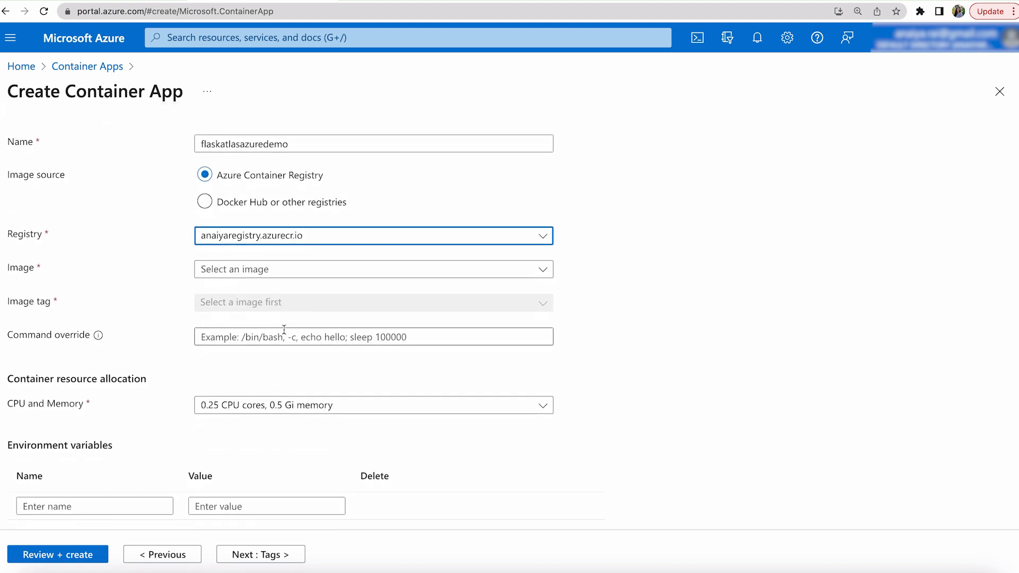
click(372, 269)
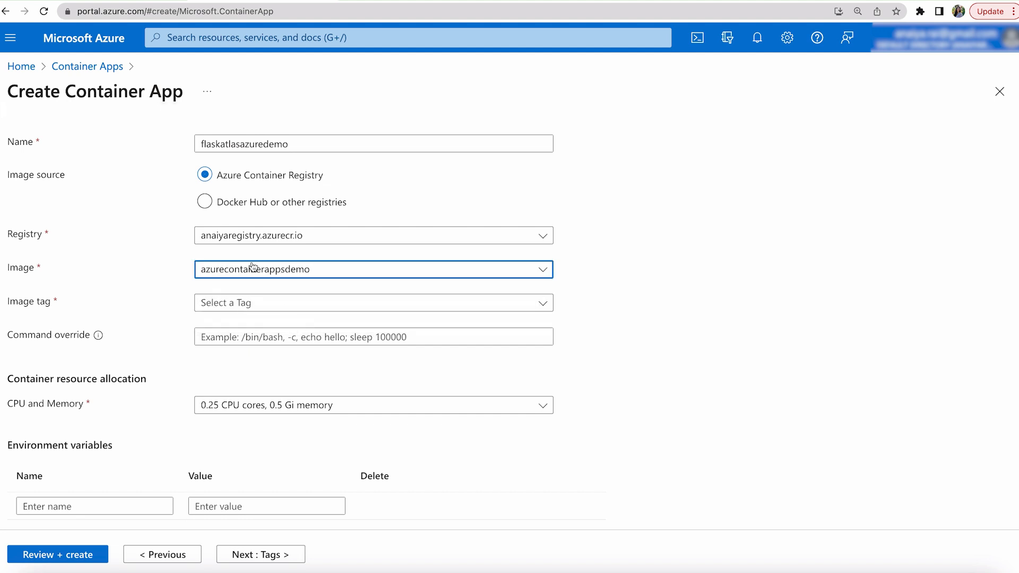
mouse_move(338, 232)
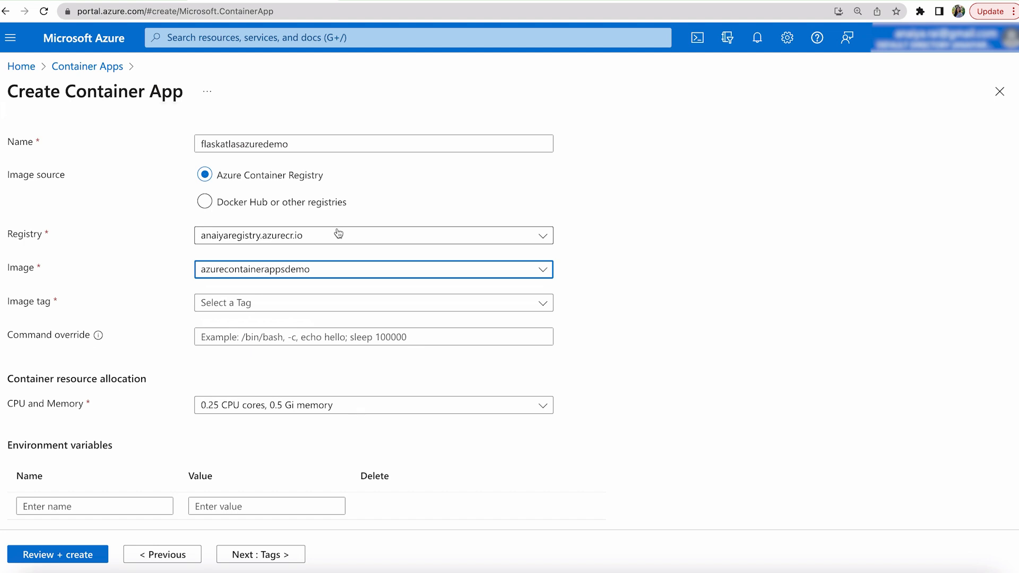
mouse_move(333, 238)
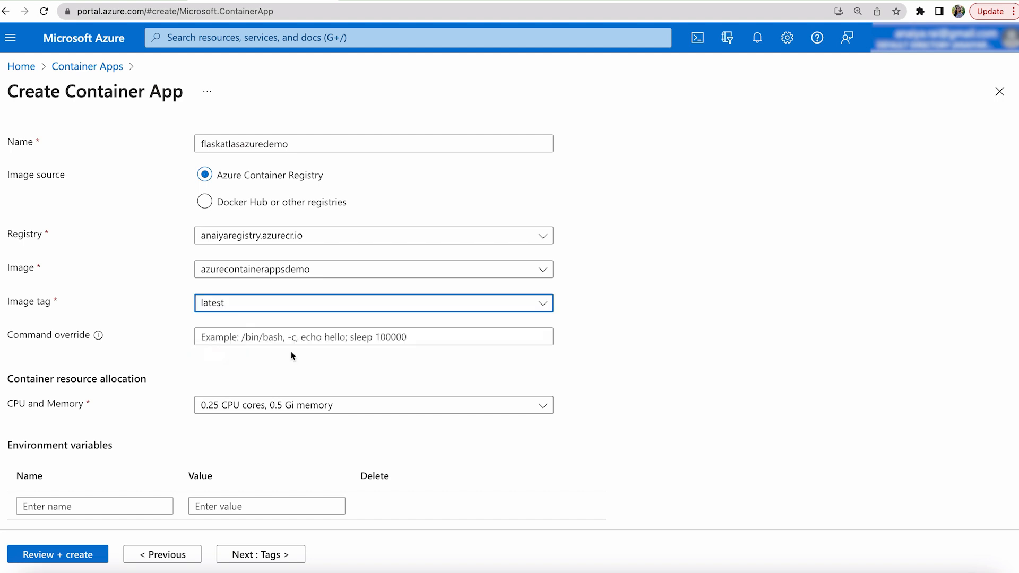
scroll(down, 3)
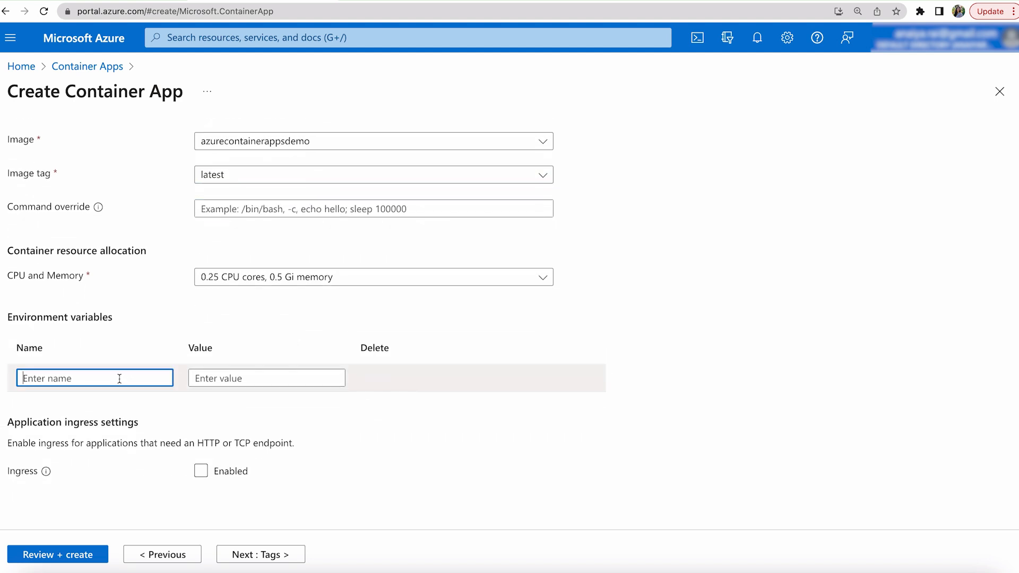
Add environment variable CONNECTION_STRING and fill its value with the copied Atlas connection string
text(CONNECTI)
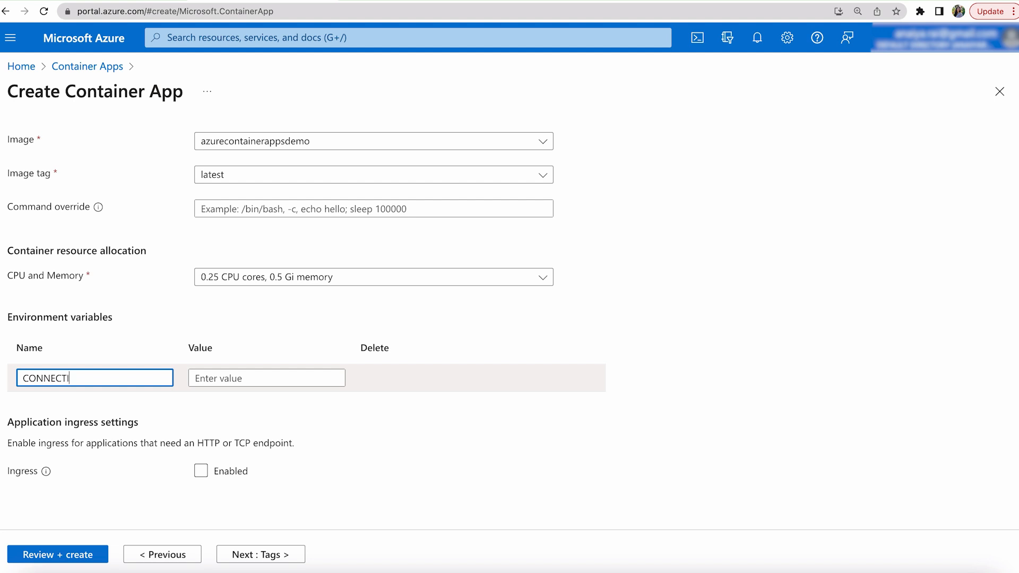
text(ON_STRING)
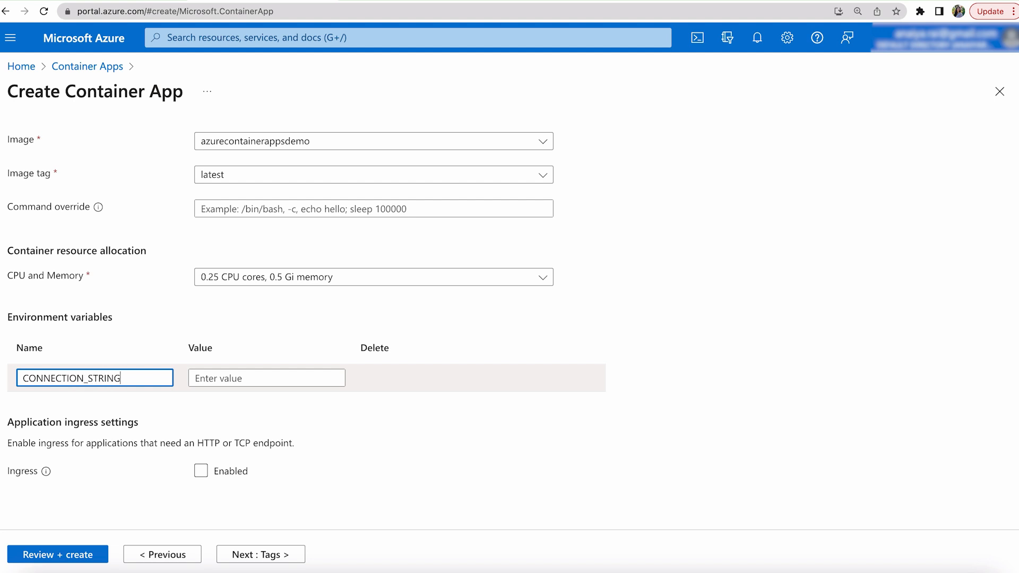
click(265, 378)
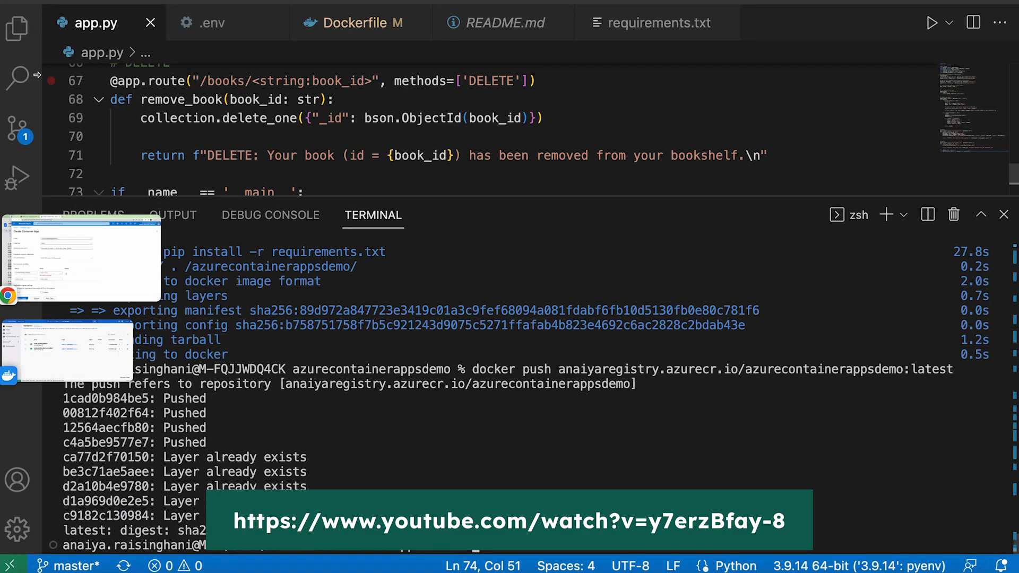
click(18, 27)
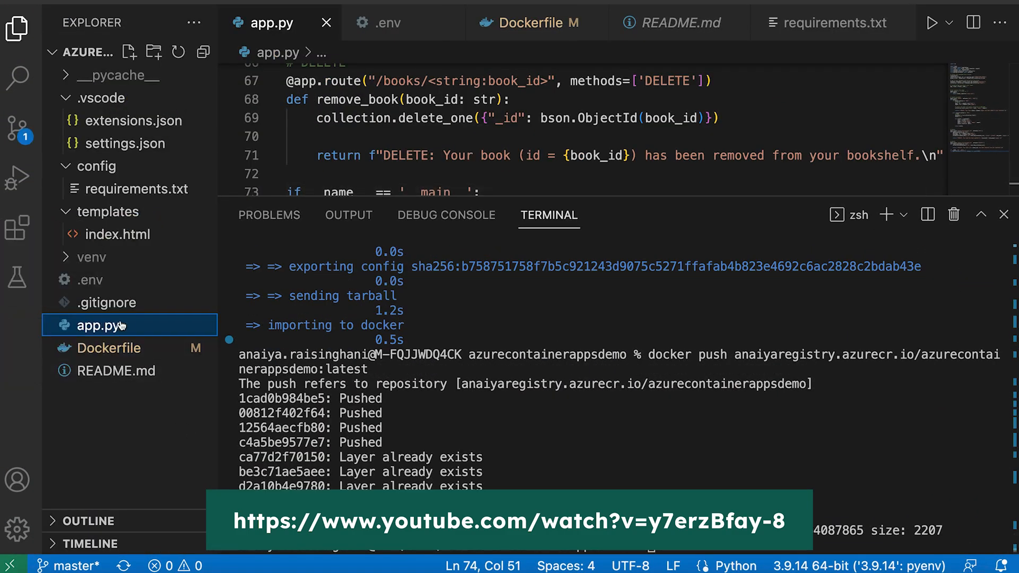
click(388, 22)
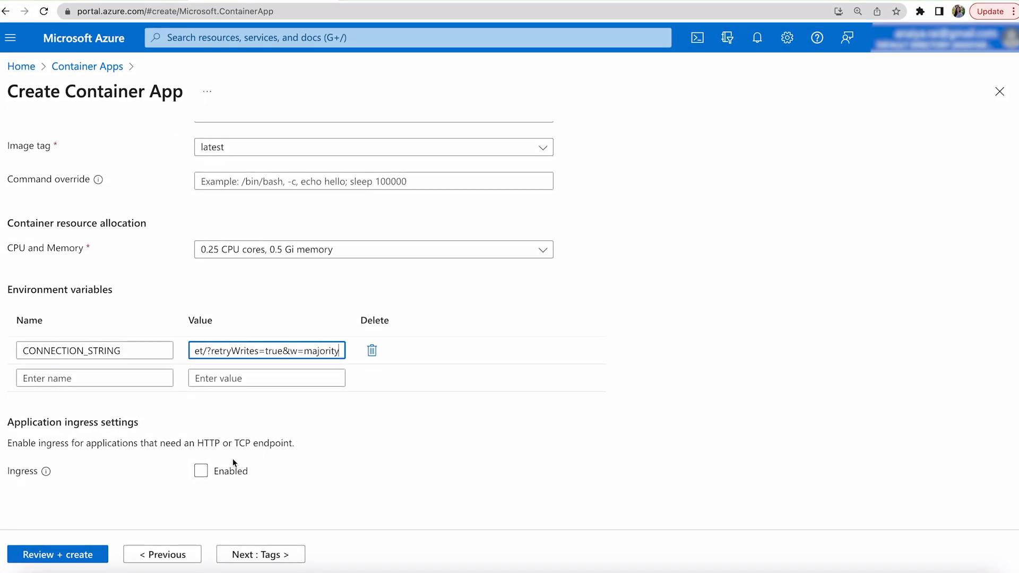
Enable ingress accepting HTTP traffic from anywhere with insecure connections allowed
click(201, 470)
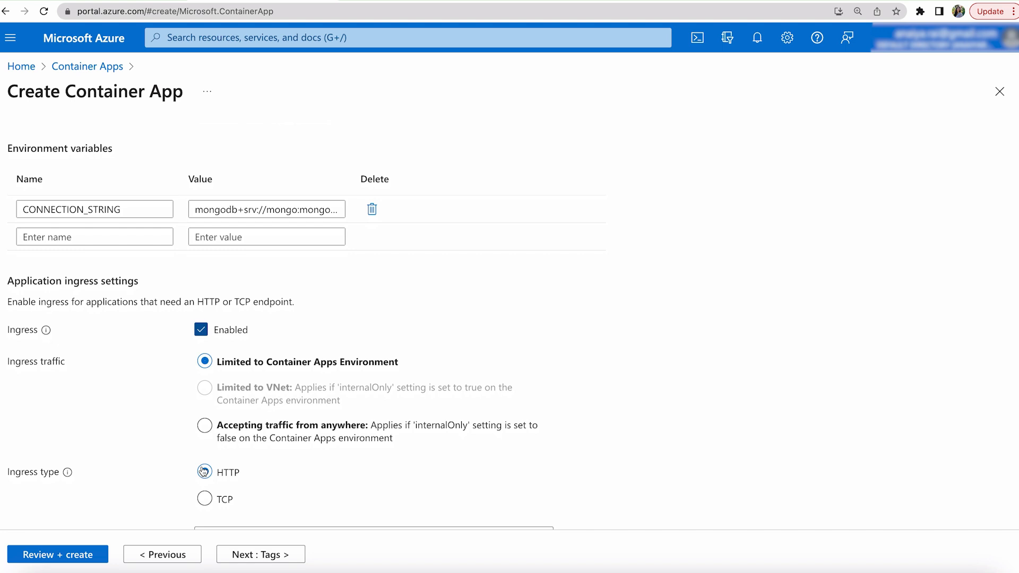
click(204, 424)
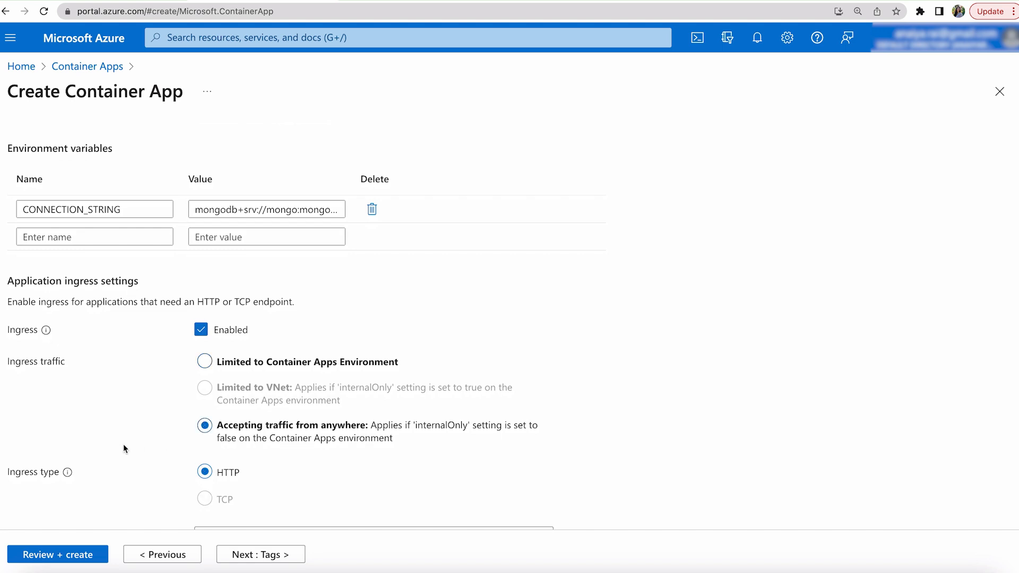
scroll(down, 3)
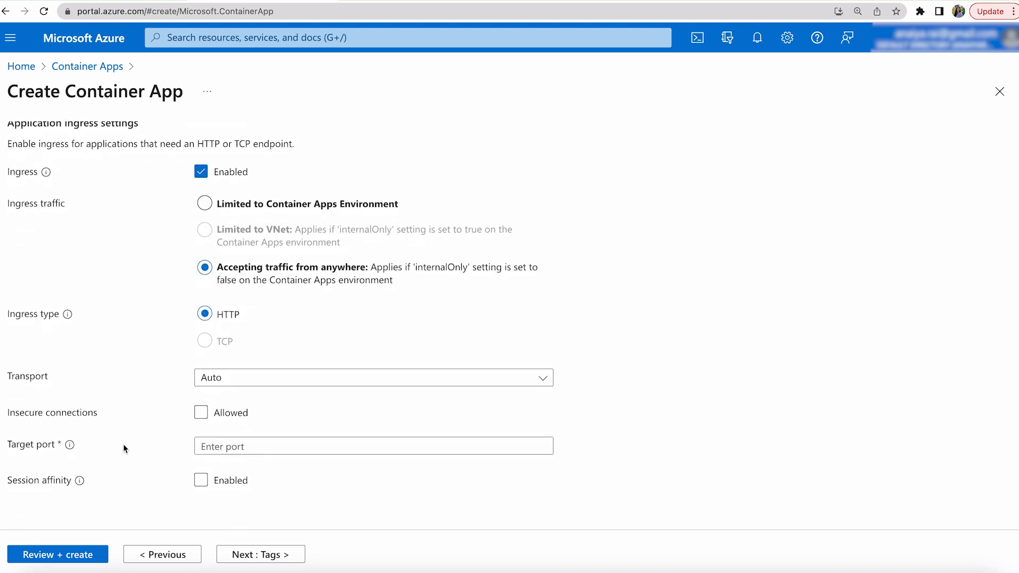
click(201, 412)
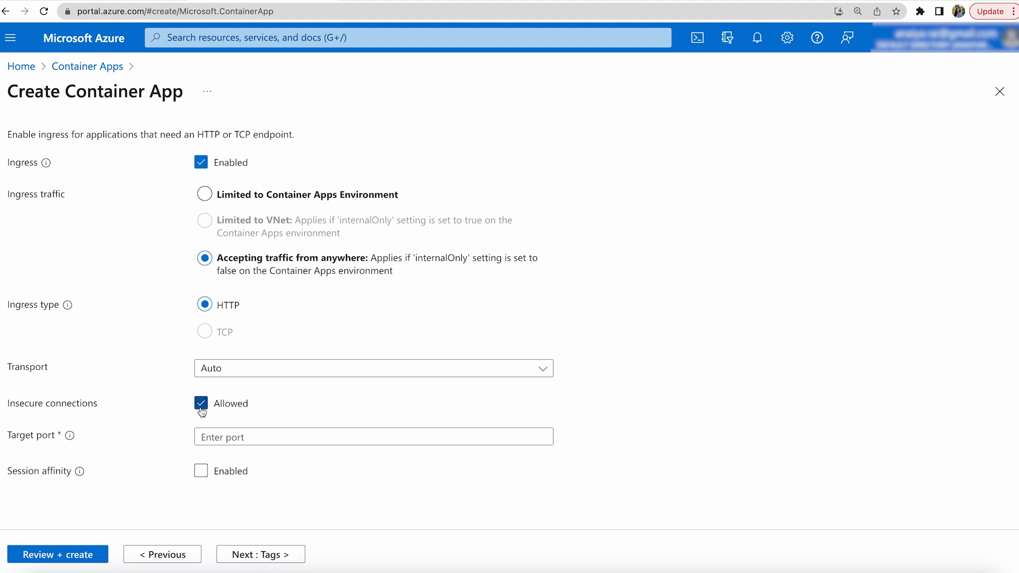
Set target port 5000 and proceed to Review + create for validation
click(373, 436)
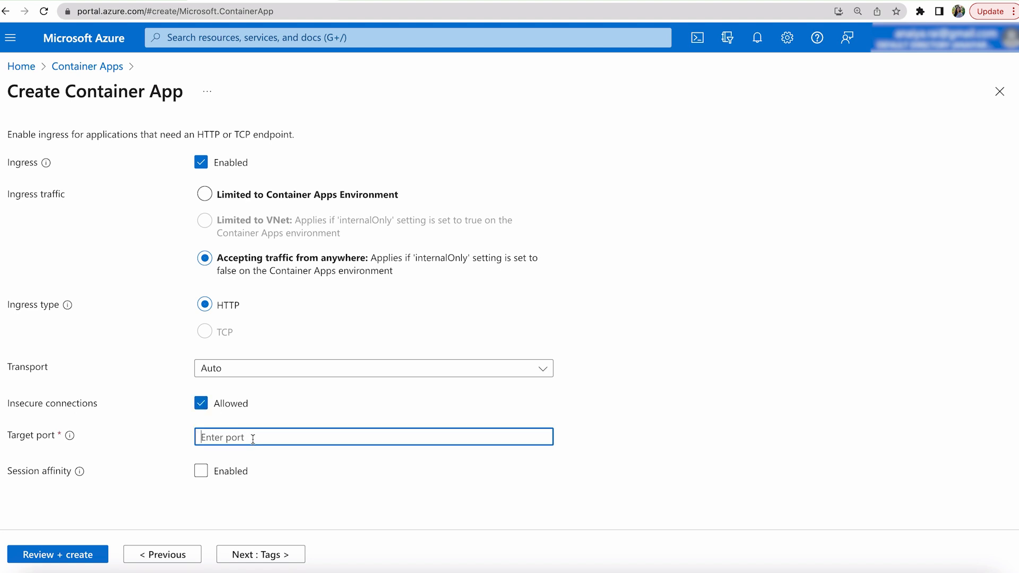
text(5000)
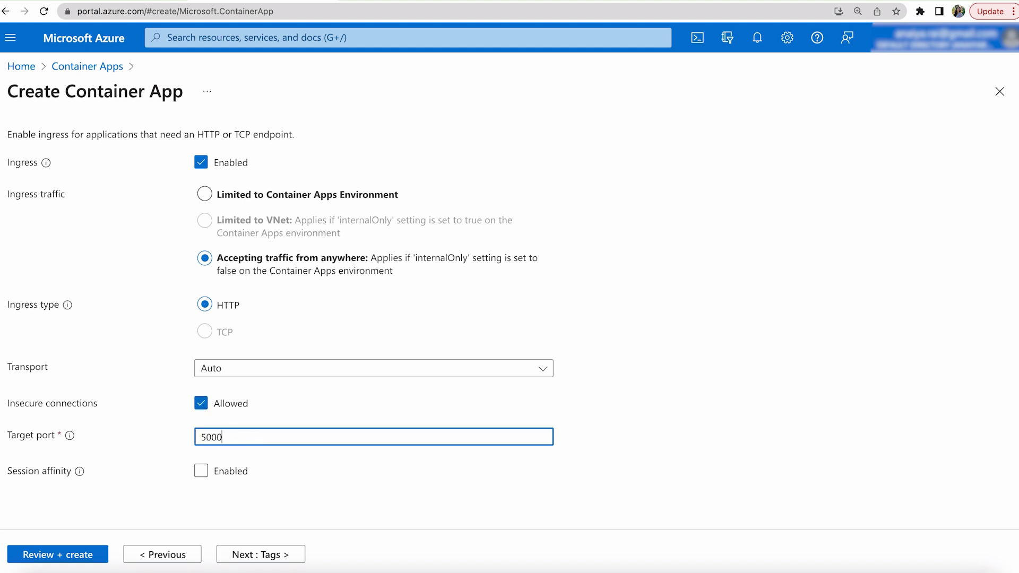
mouse_move(132, 423)
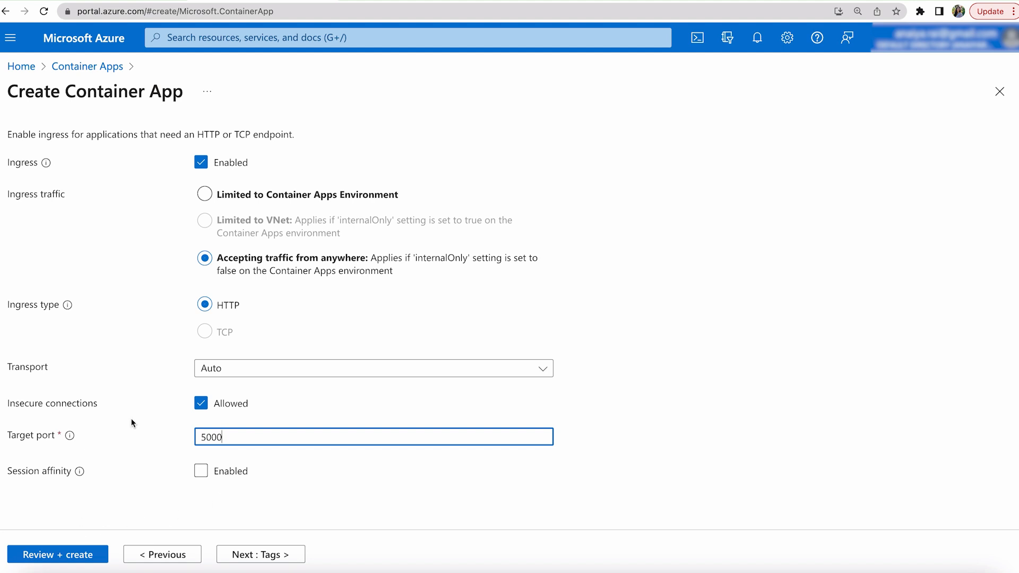
click(57, 554)
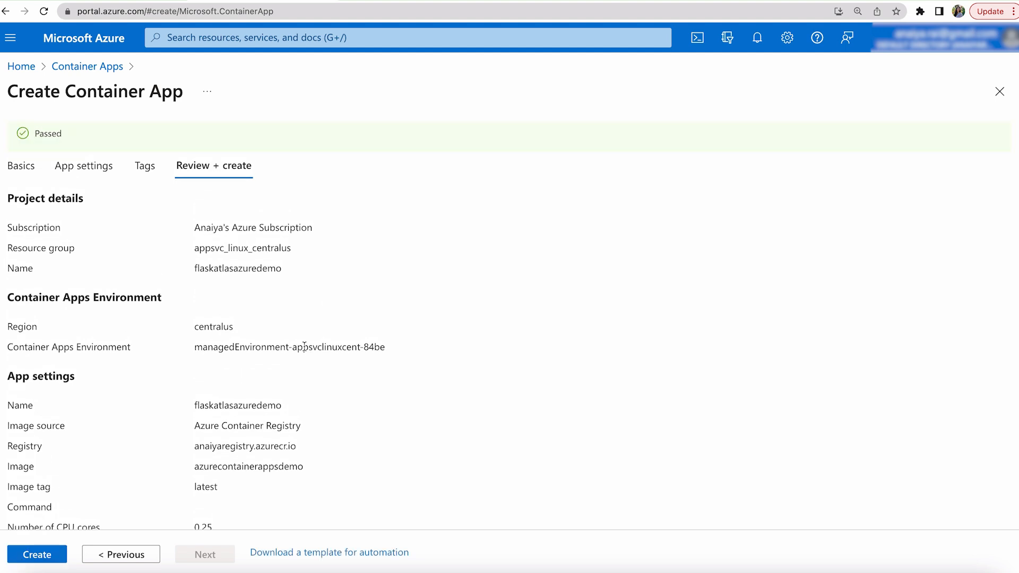
mouse_move(314, 255)
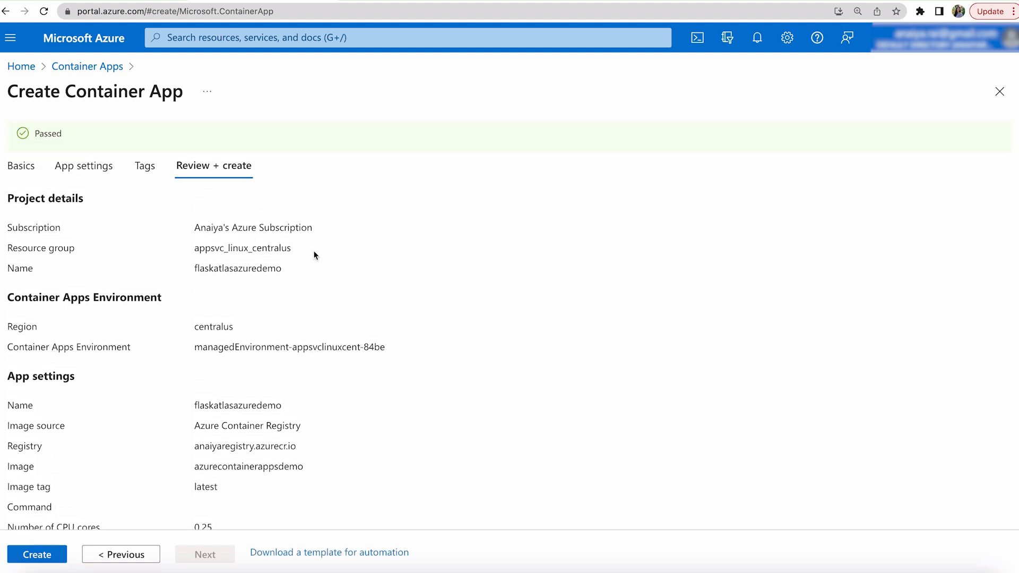
mouse_move(270, 311)
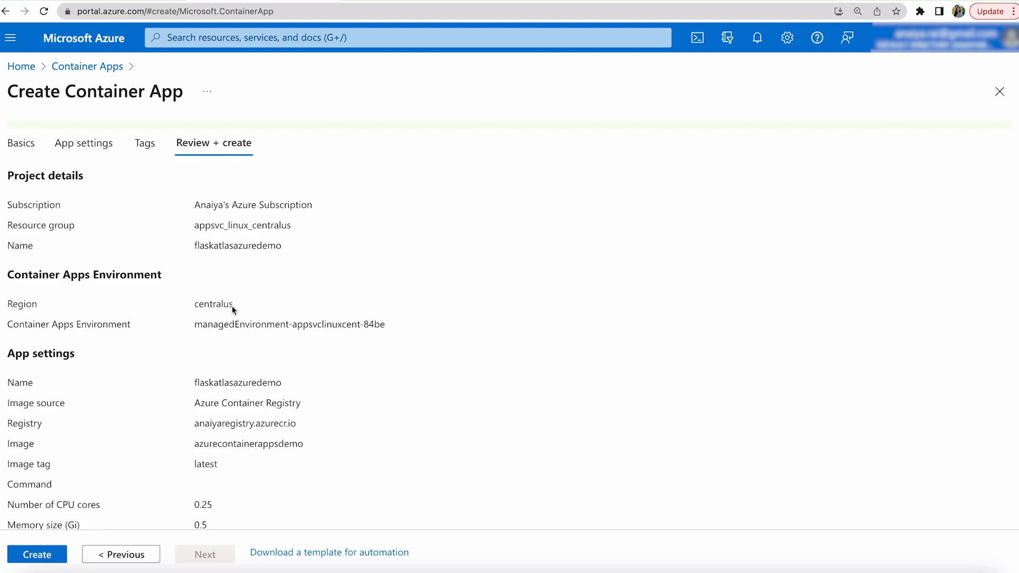
Review the validated settings (centralus region) and create the flaskatlasazuredemo container app
double_click(212, 304)
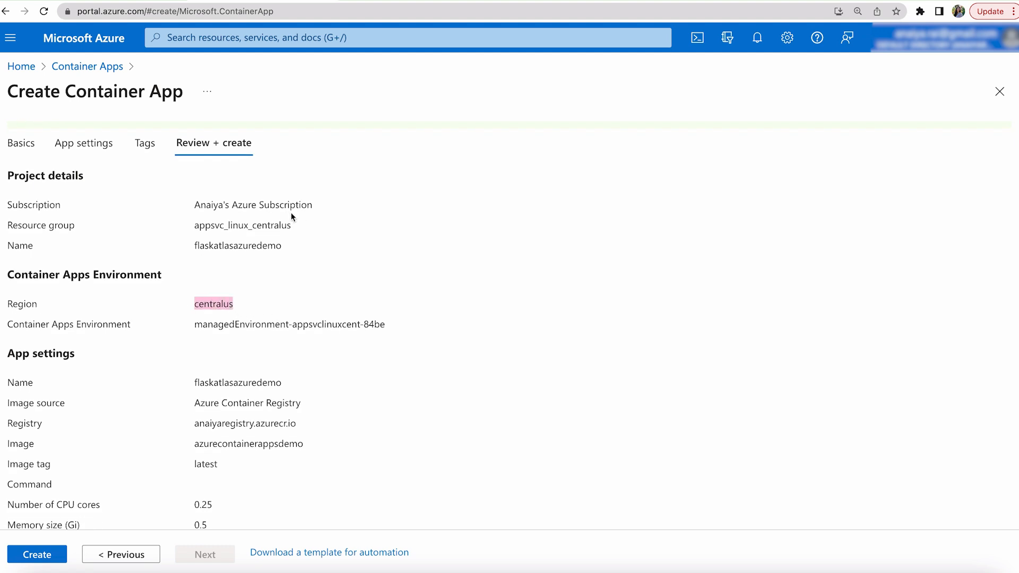
scroll(down, 3)
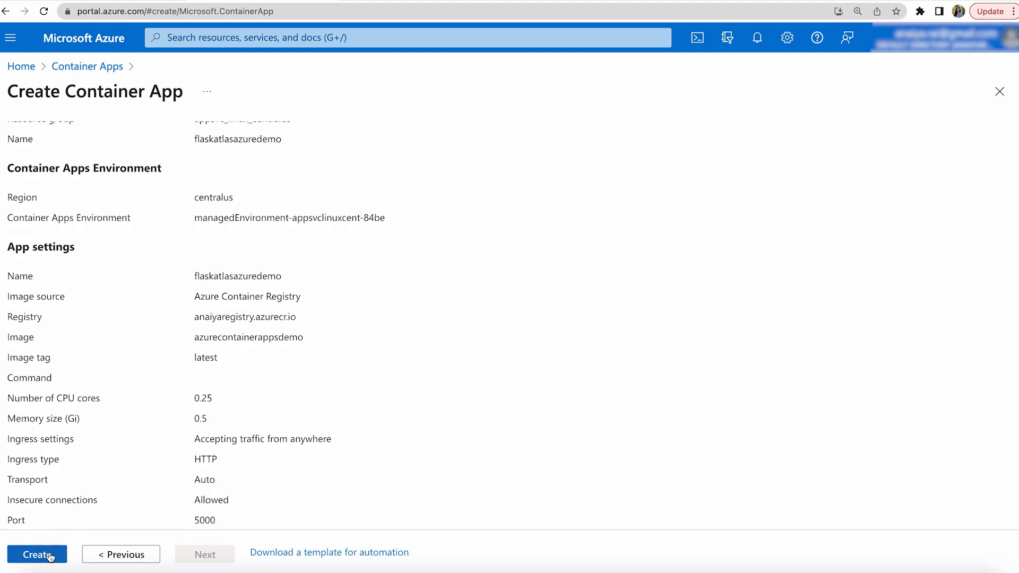
click(37, 554)
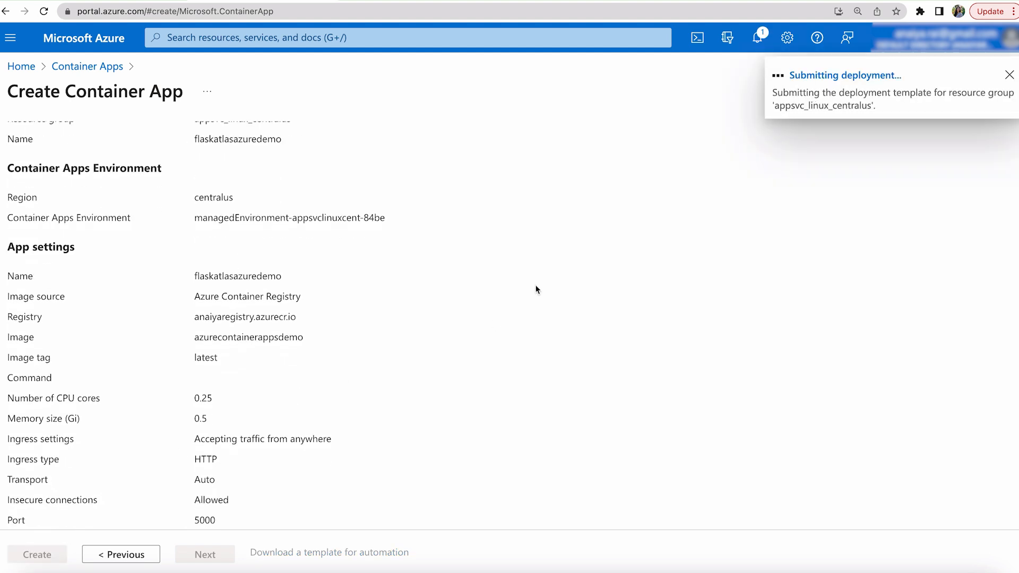
Dismiss the Deployment succeeded notification and go to the flaskatlasazuredemo resource overview
click(36, 554)
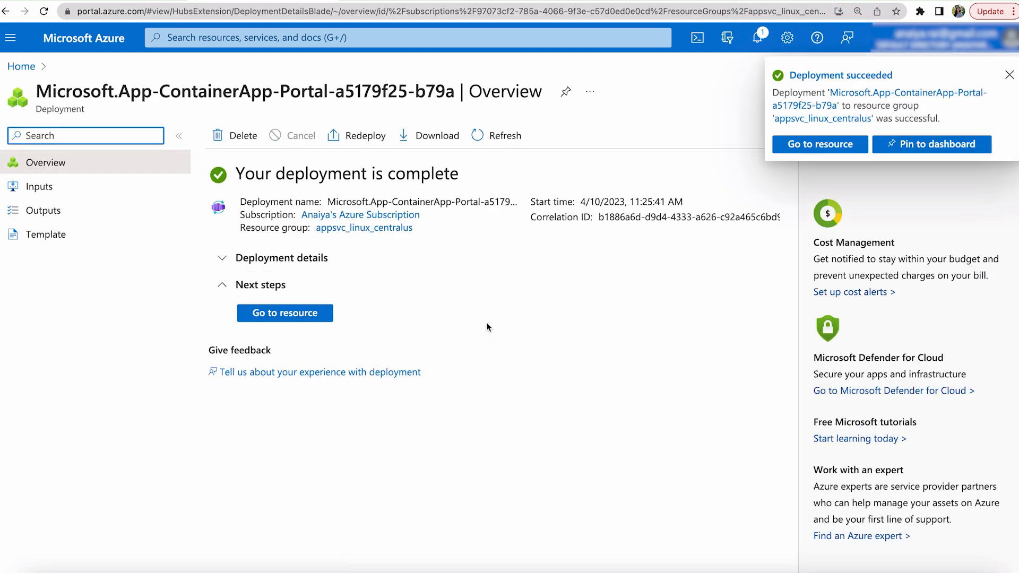
mouse_move(457, 361)
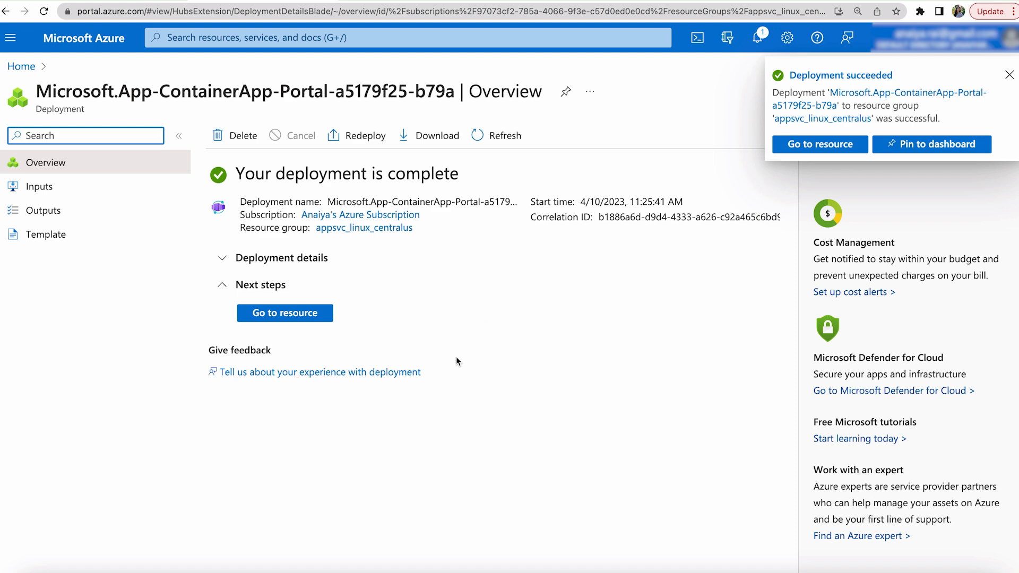
click(1009, 74)
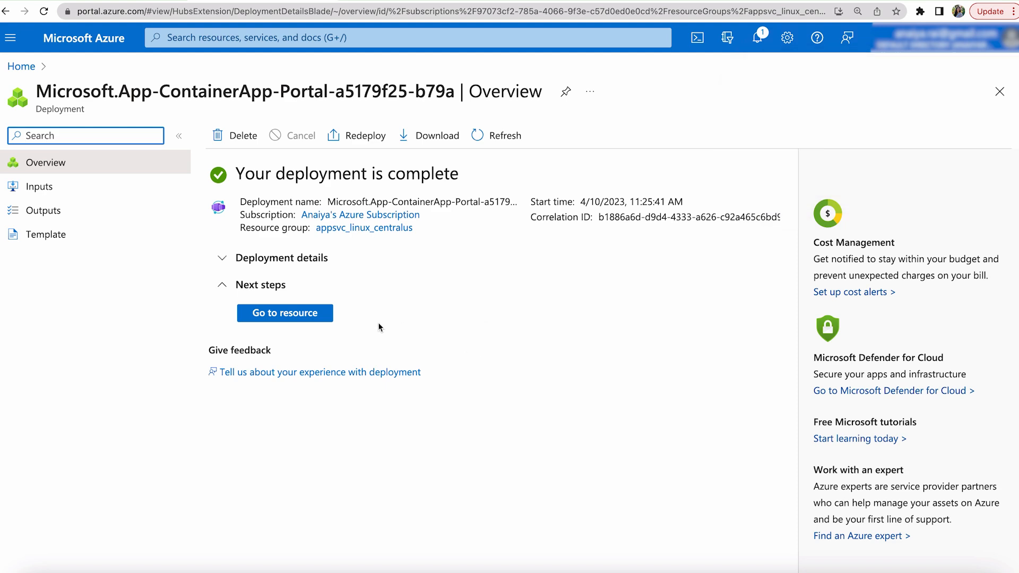
click(285, 314)
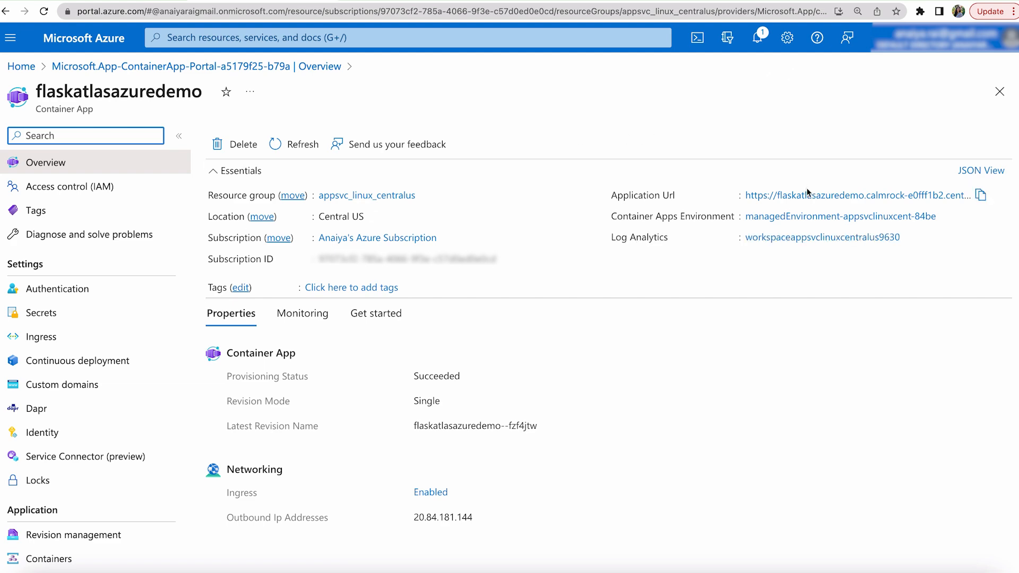
Visit the live app's homepage via its Application Url, then its /books route returning the books JSON
click(848, 195)
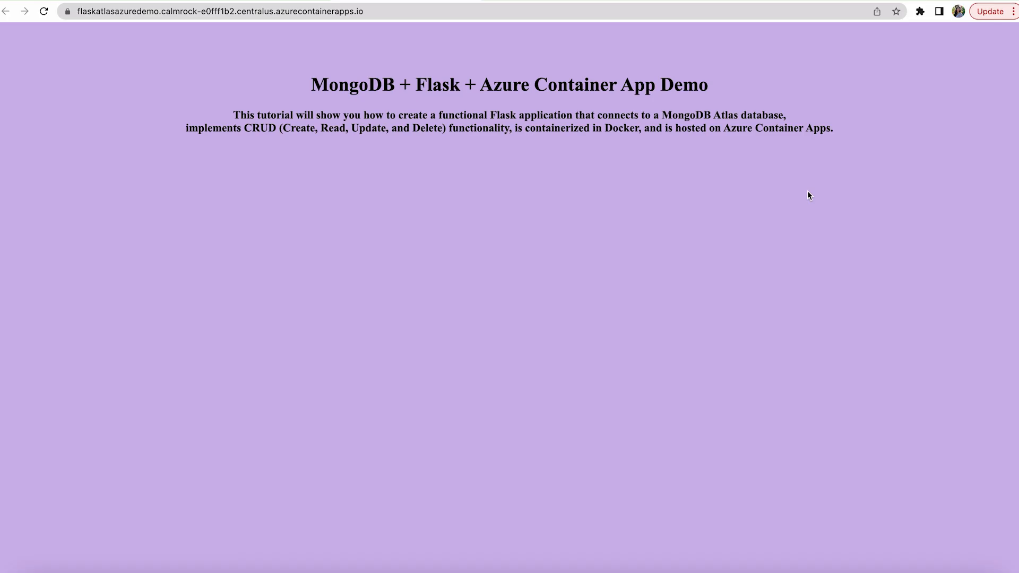
mouse_move(416, 53)
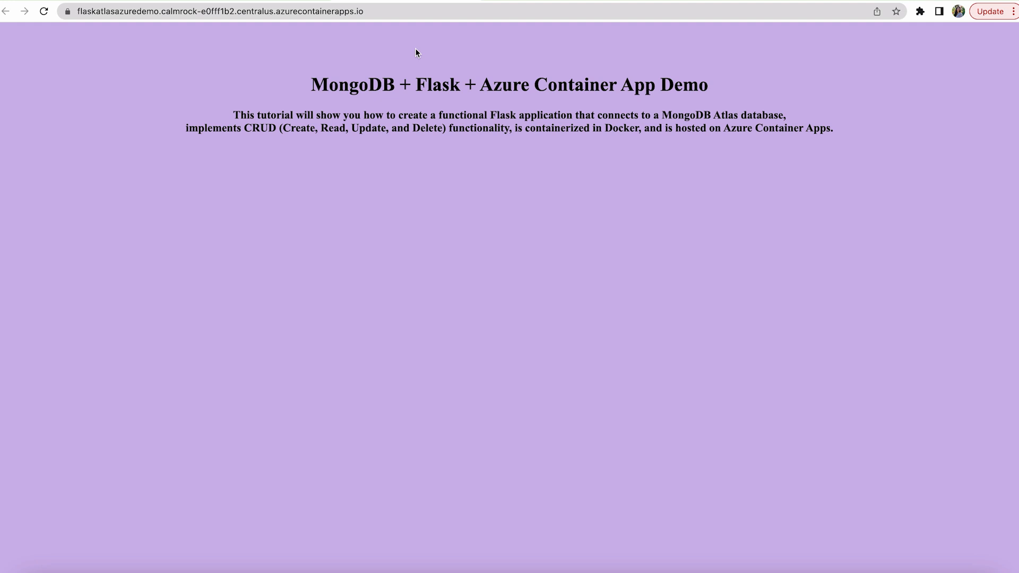
mouse_move(464, 125)
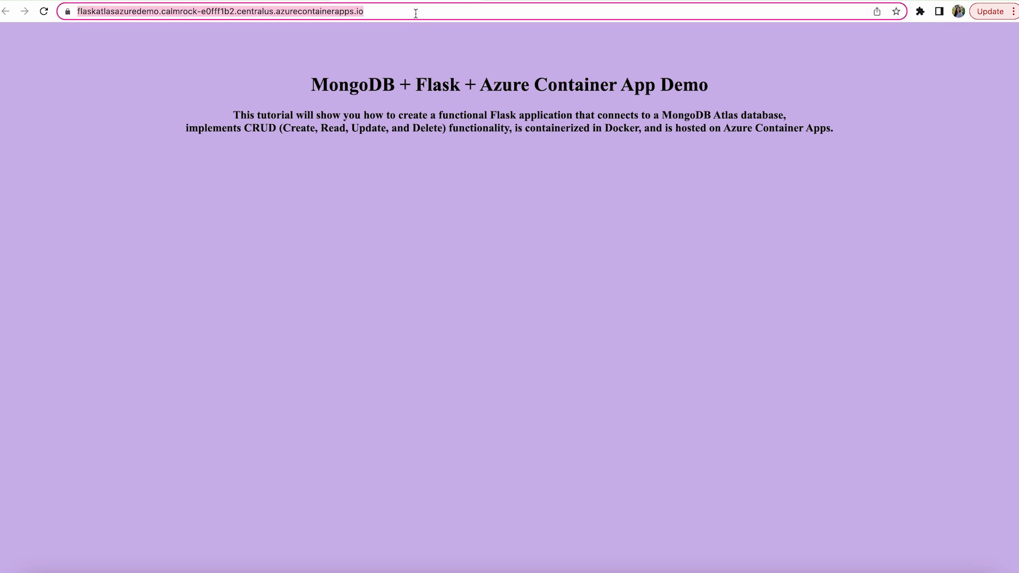
click(261, 11)
text(/books)
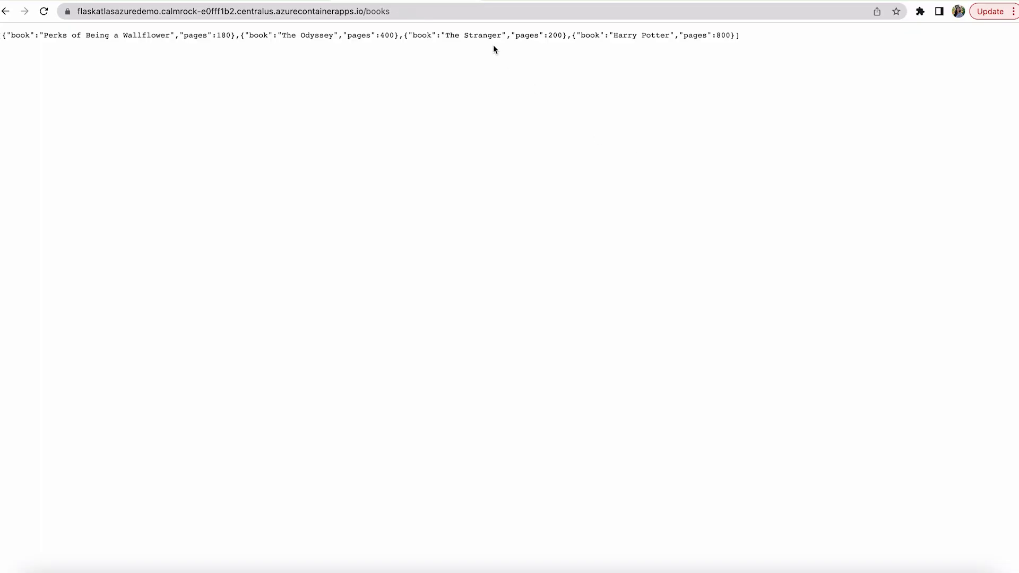
mouse_move(399, 11)
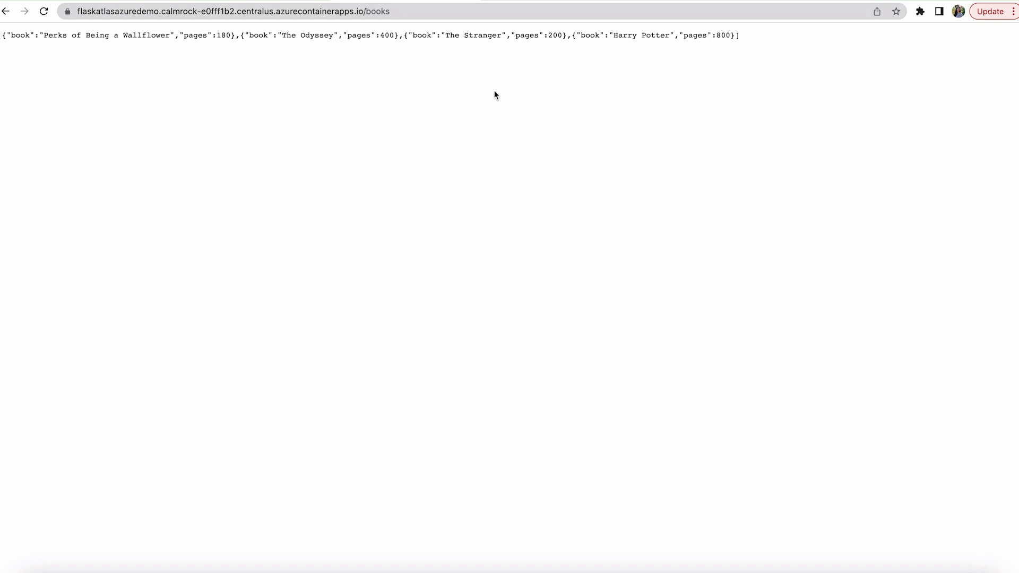
mouse_move(753, 41)
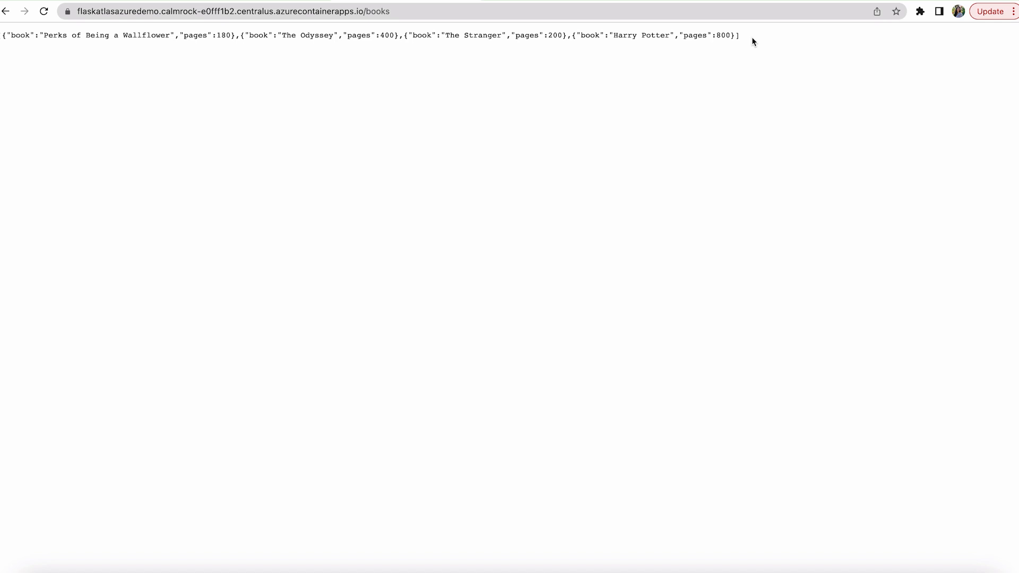